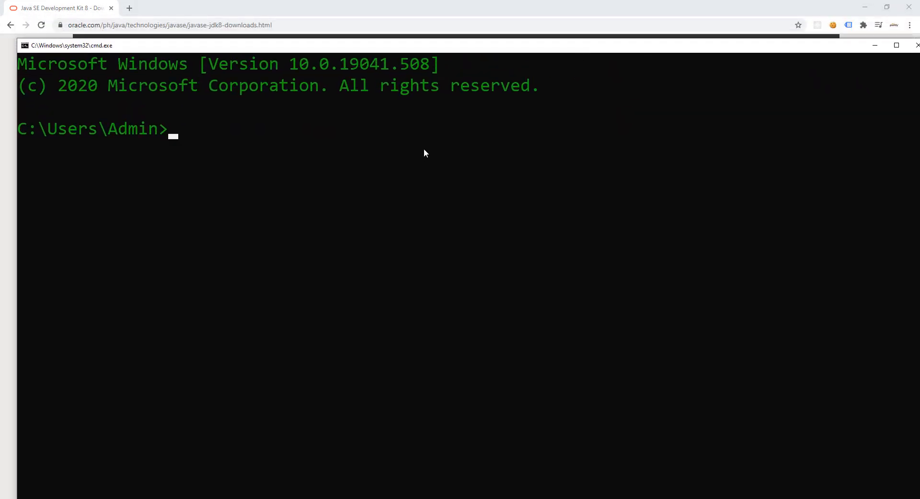
Run javac at the prompt and read through its printed usage and compiler options.
text(java)
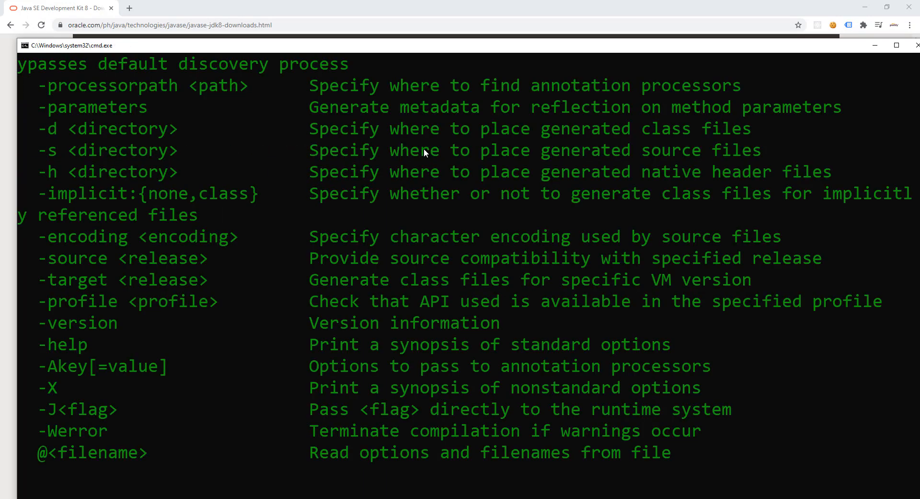
scroll(down, 3)
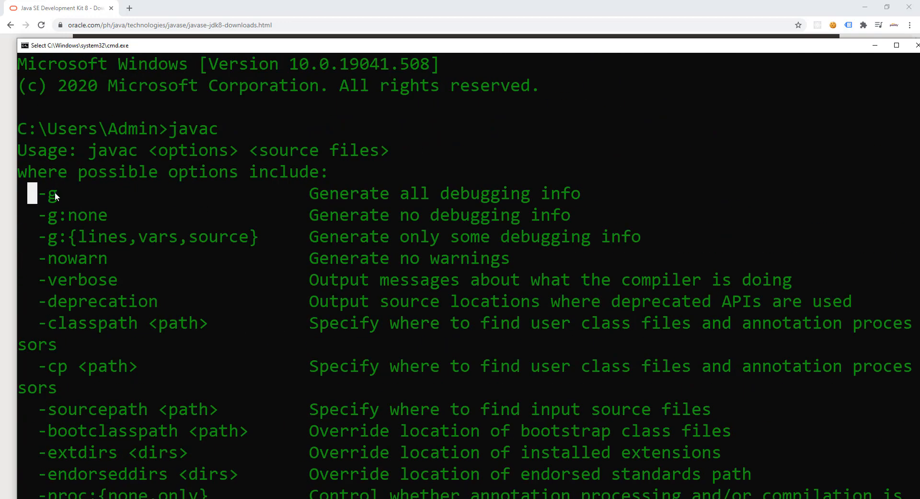
mouse_move(175, 269)
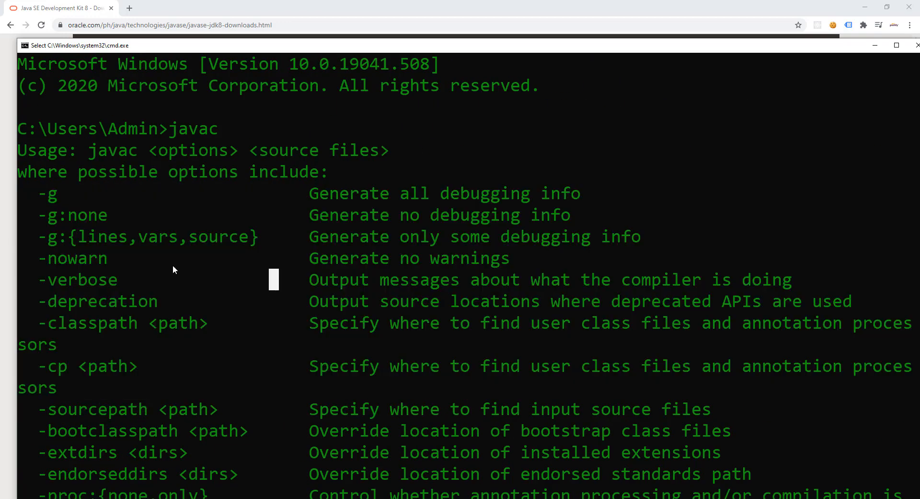
scroll(down, 3)
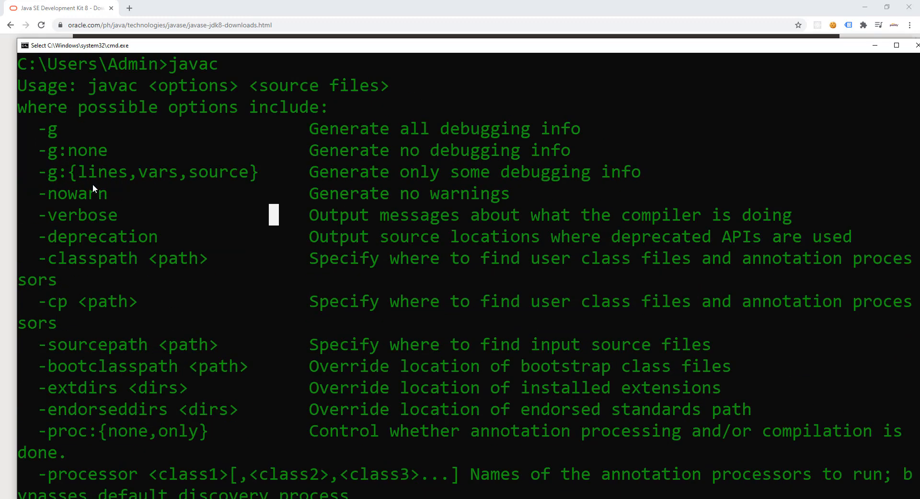
mouse_move(199, 105)
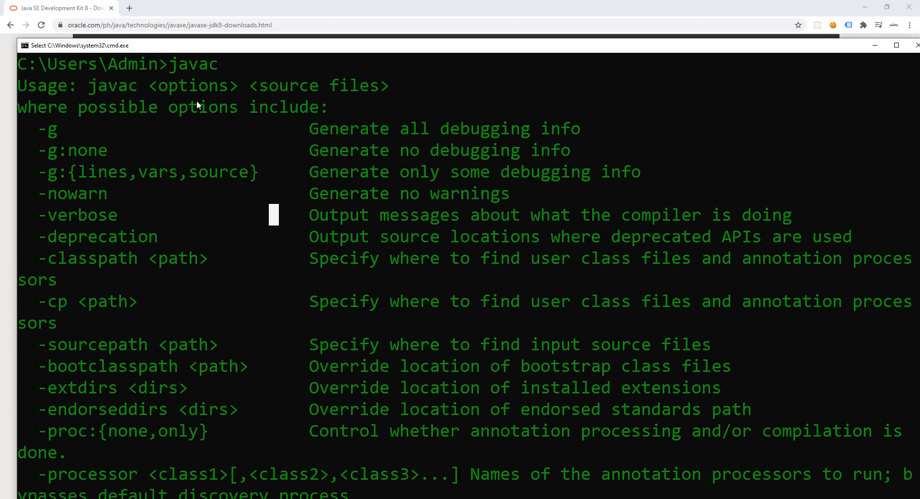
mouse_move(56, 122)
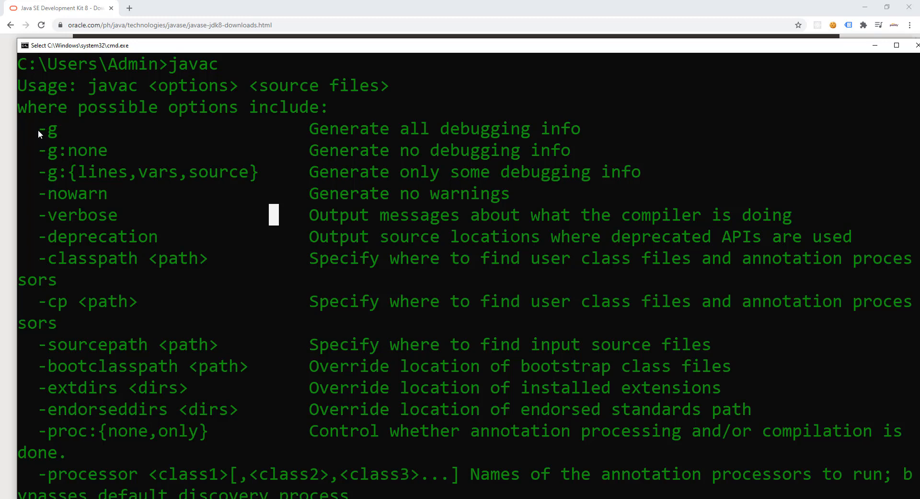
mouse_move(62, 238)
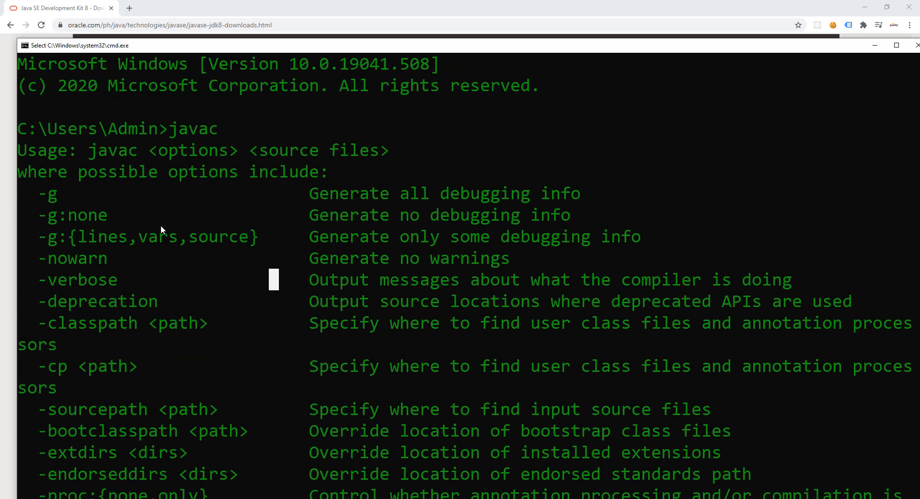
mouse_move(67, 199)
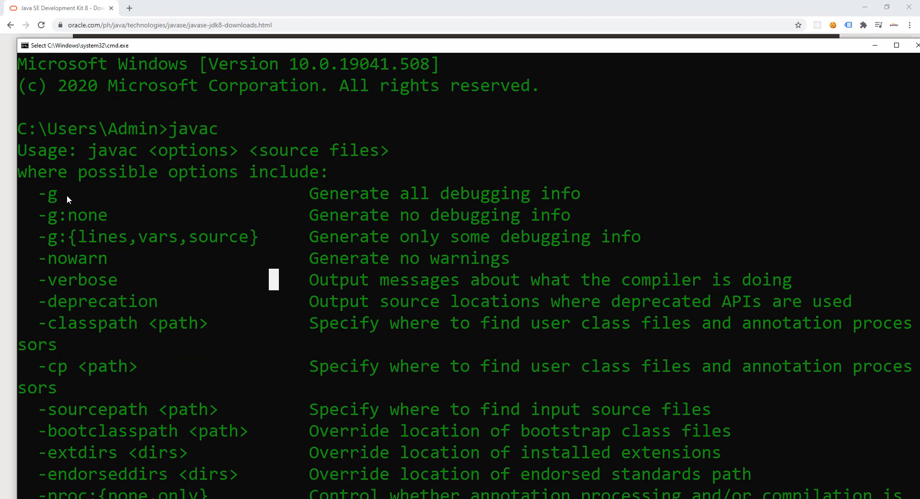
mouse_move(141, 96)
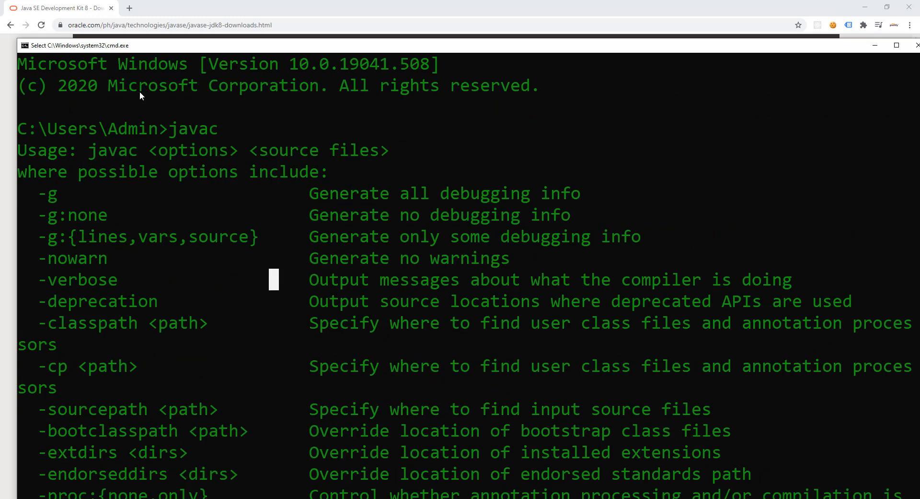
mouse_move(164, 144)
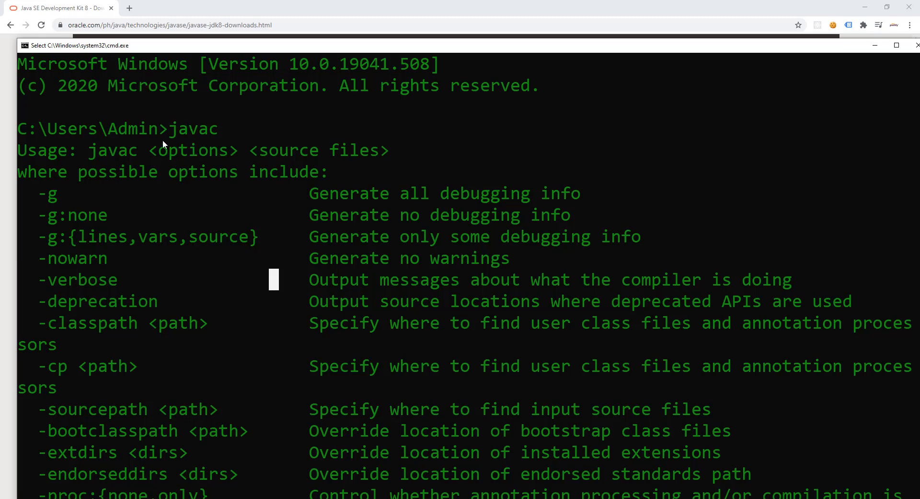
mouse_move(127, 182)
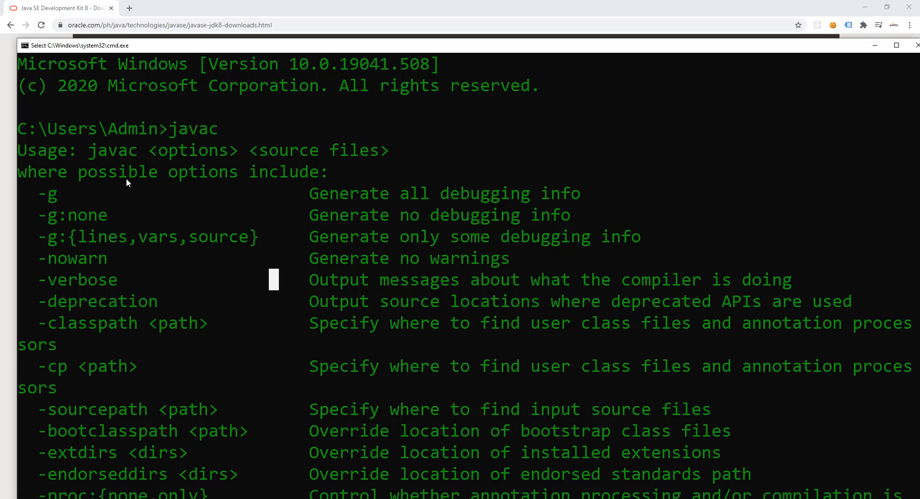
scroll(down, 3)
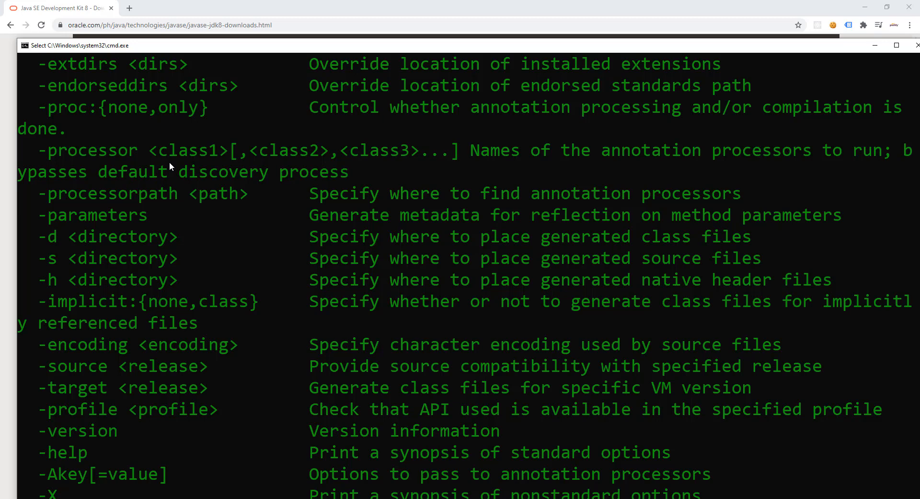
Bring the JDK 8 downloads page forward in Chrome and select its address.
click(56, 8)
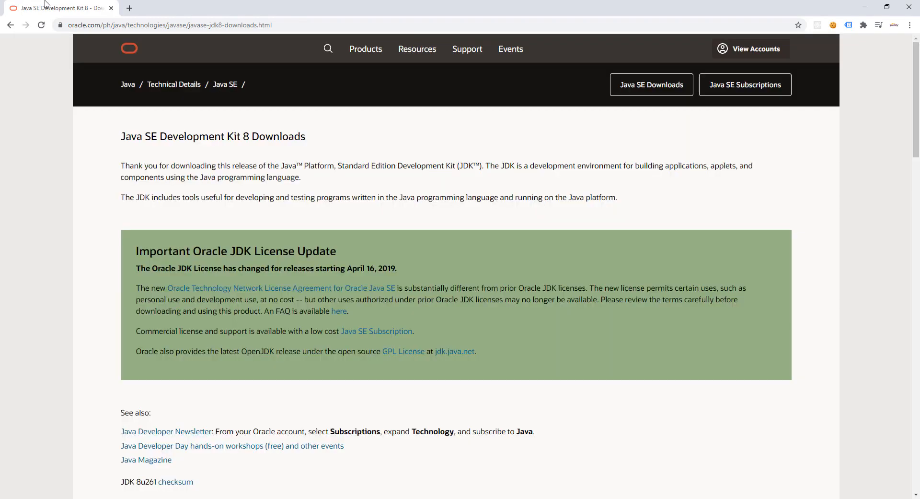
mouse_move(171, 62)
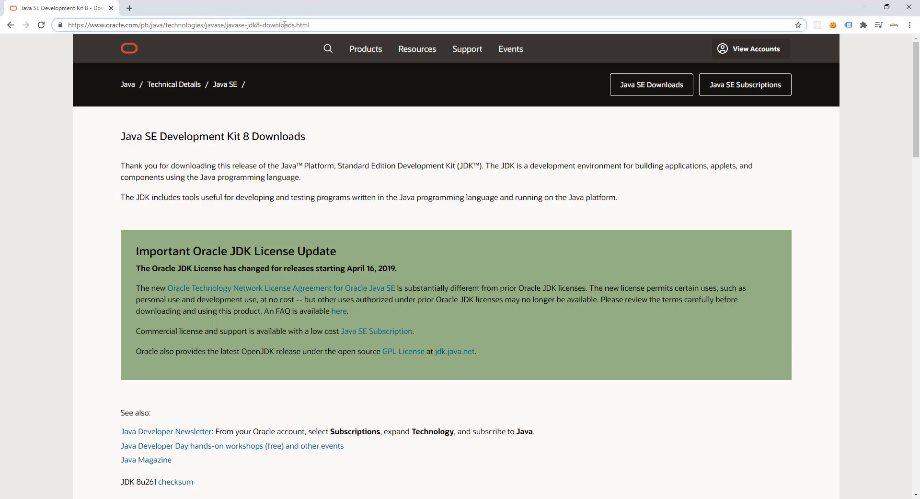
click(309, 25)
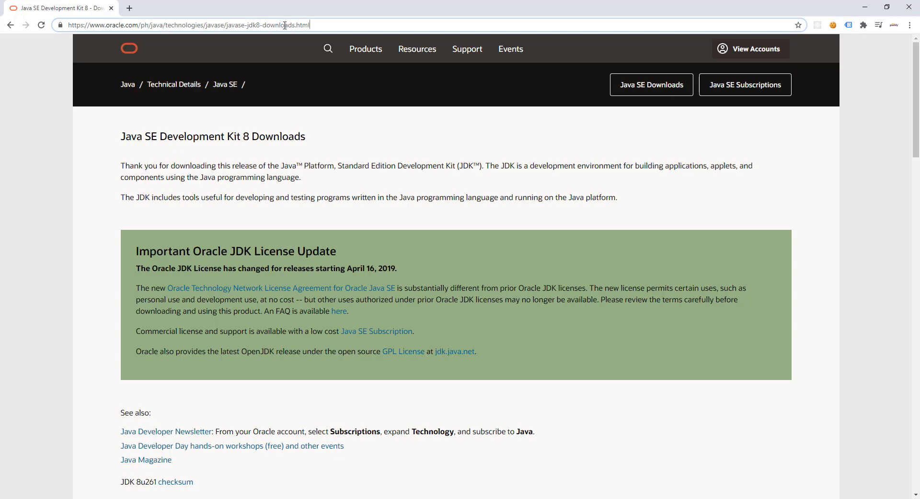
scroll(down, 3)
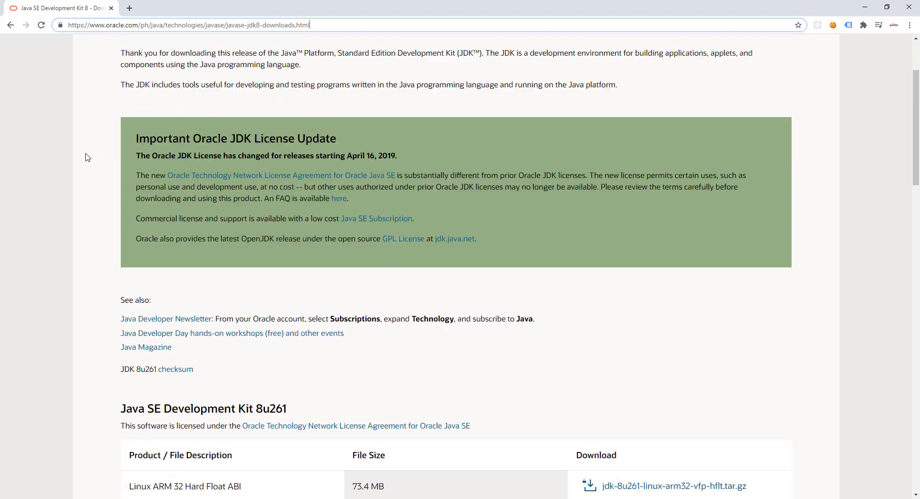
scroll(down, 3)
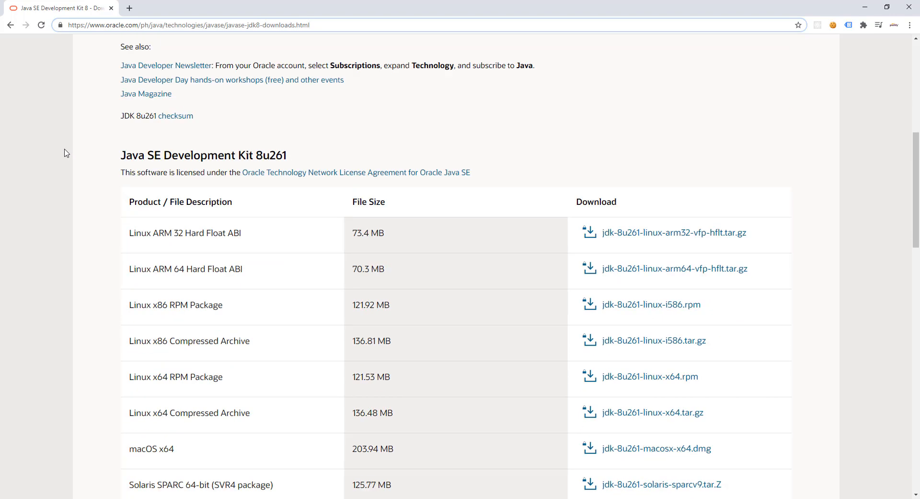
scroll(down, 3)
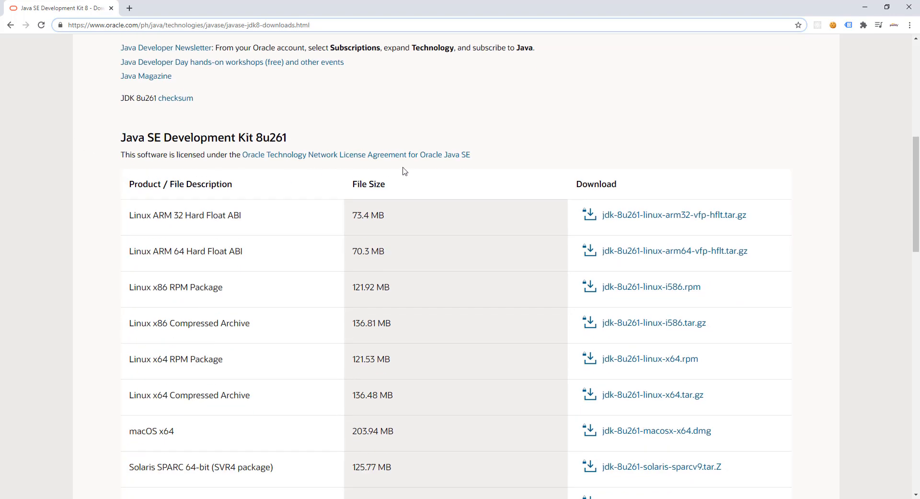
mouse_move(301, 128)
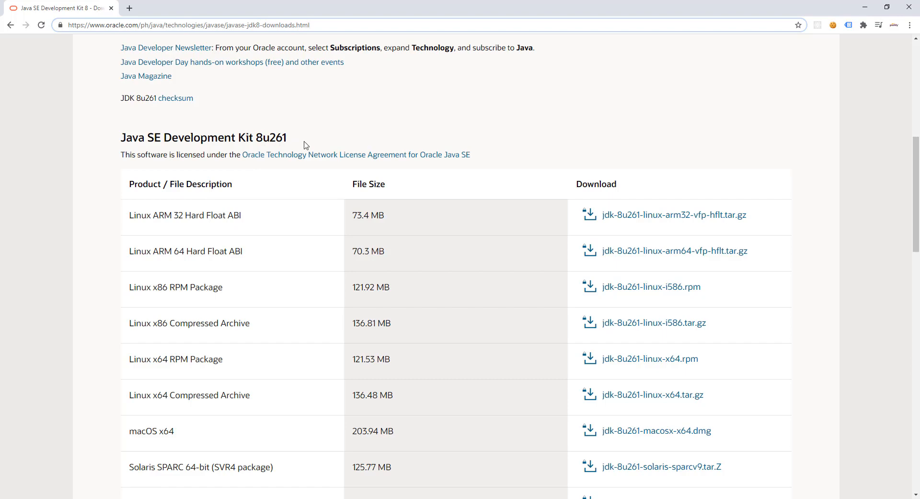
scroll(down, 3)
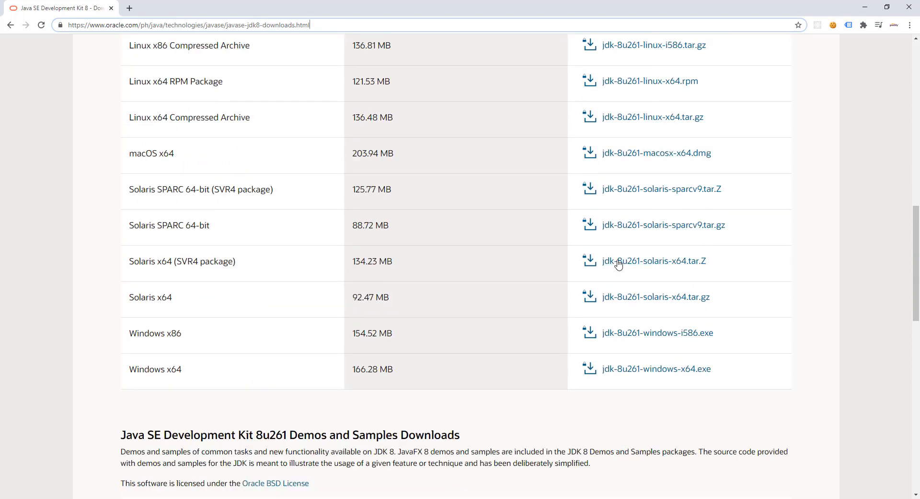
scroll(down, 3)
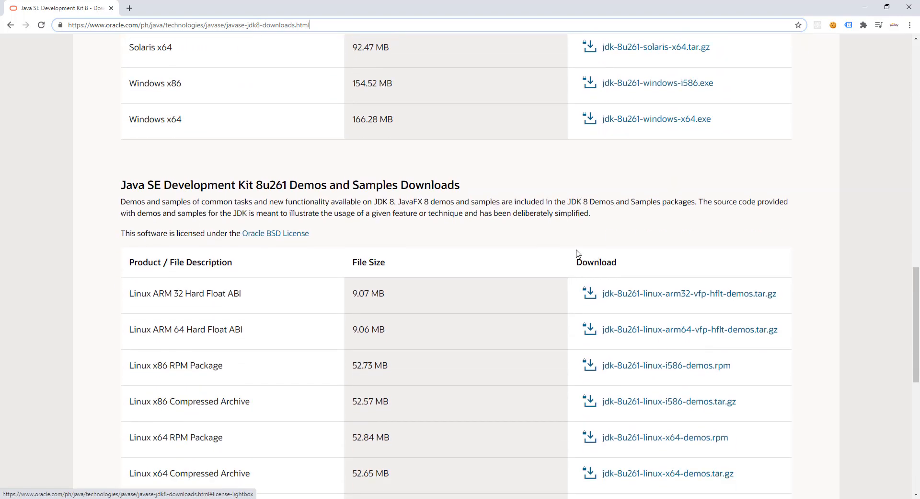
scroll(down, 3)
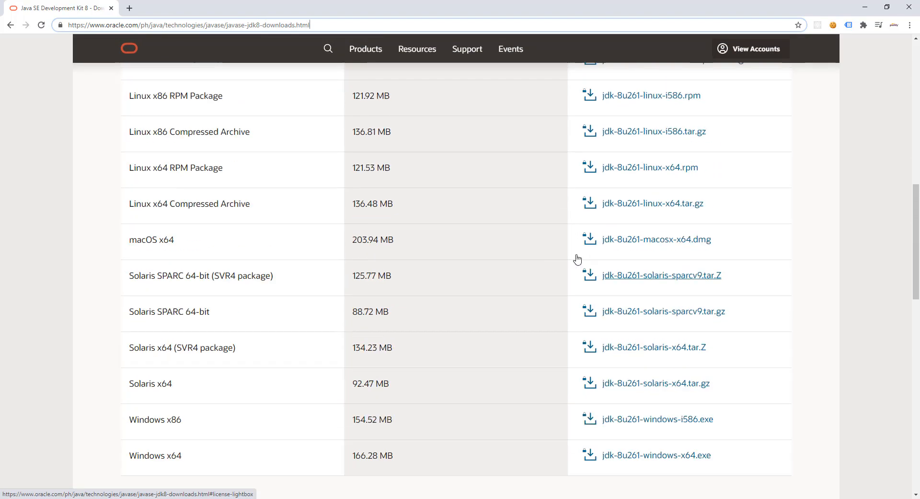
scroll(up, 3)
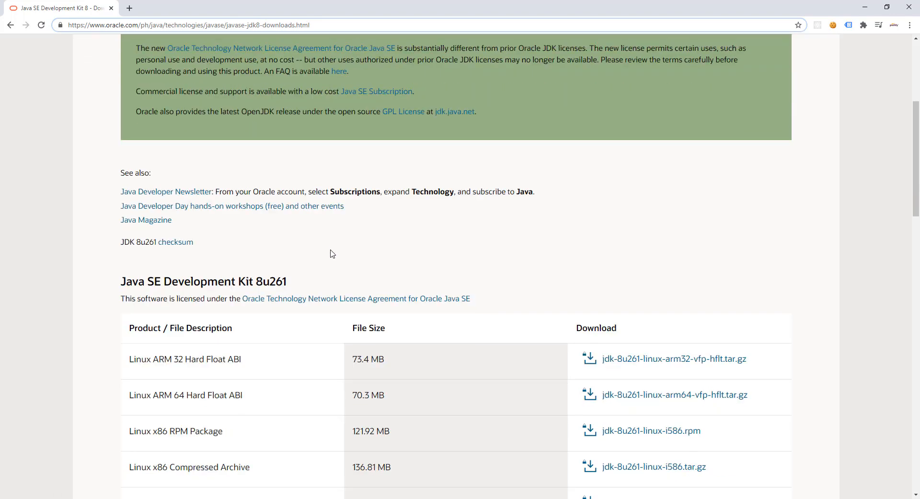
scroll(down, 3)
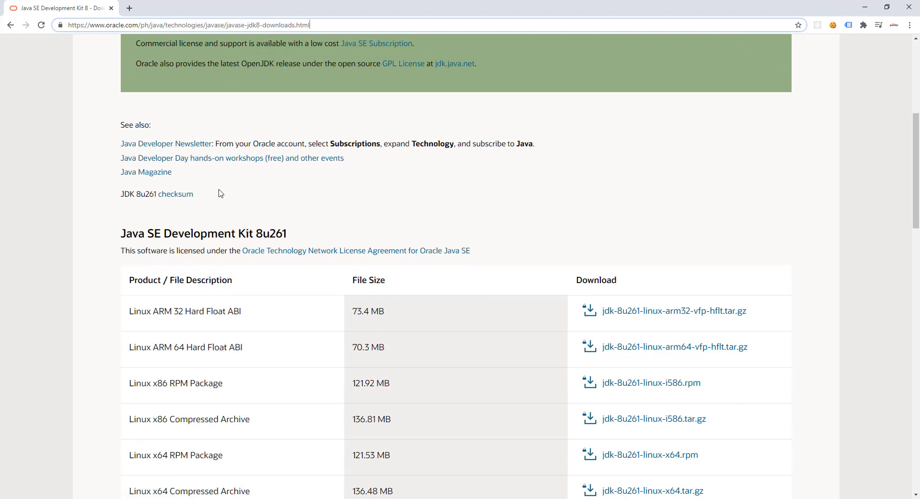
mouse_move(287, 173)
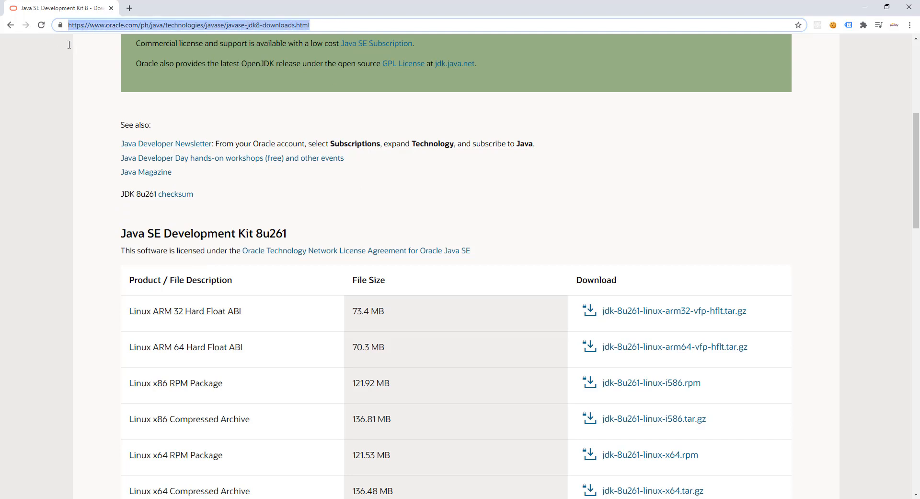
mouse_move(98, 124)
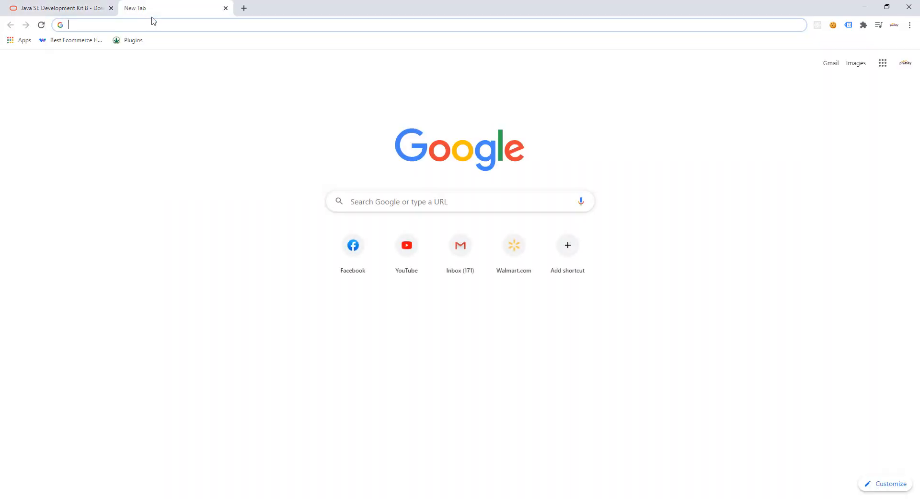
Search Google for 'java jdk' and choose Oracle's Java SE Downloads result.
text(java jdk)
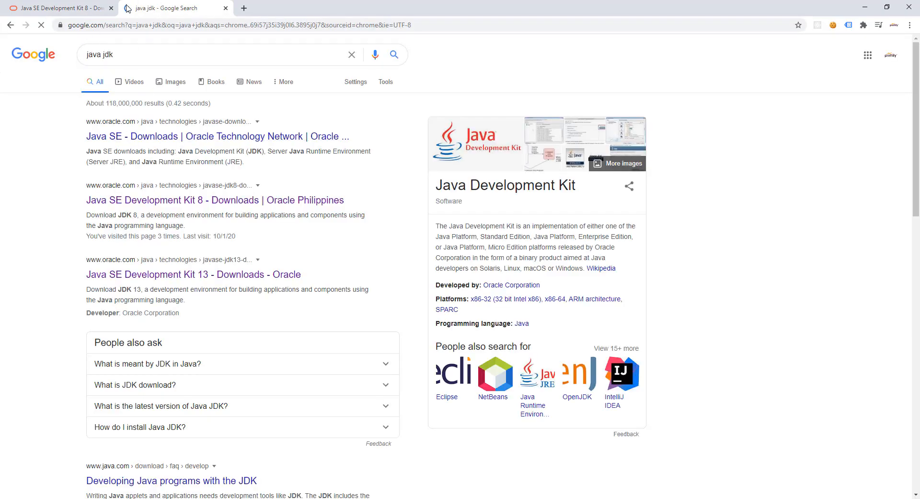
mouse_move(135, 205)
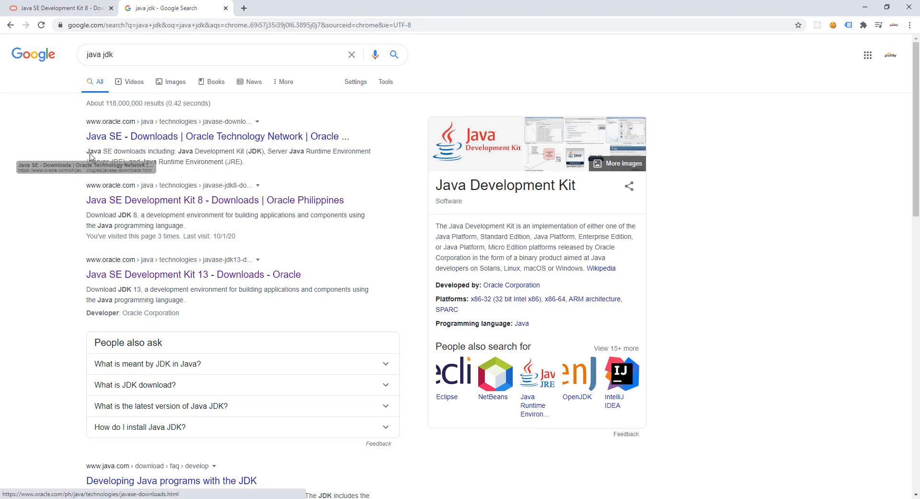
click(216, 135)
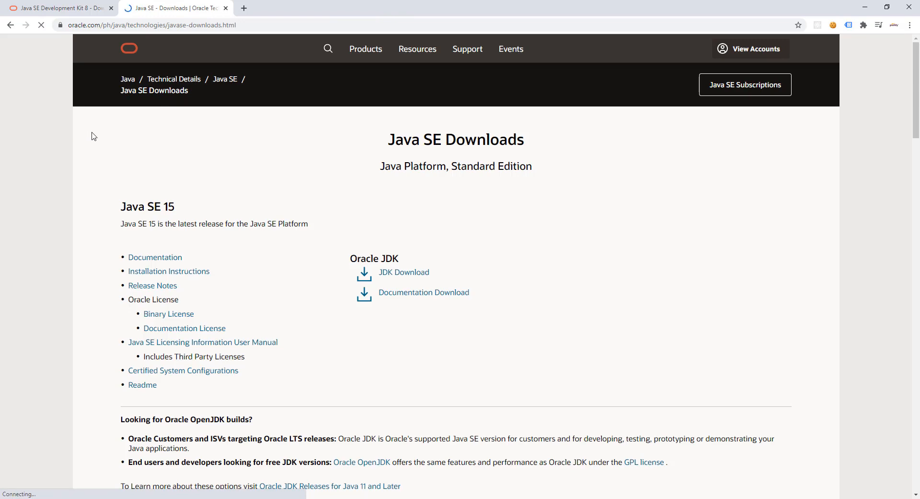
scroll(down, 3)
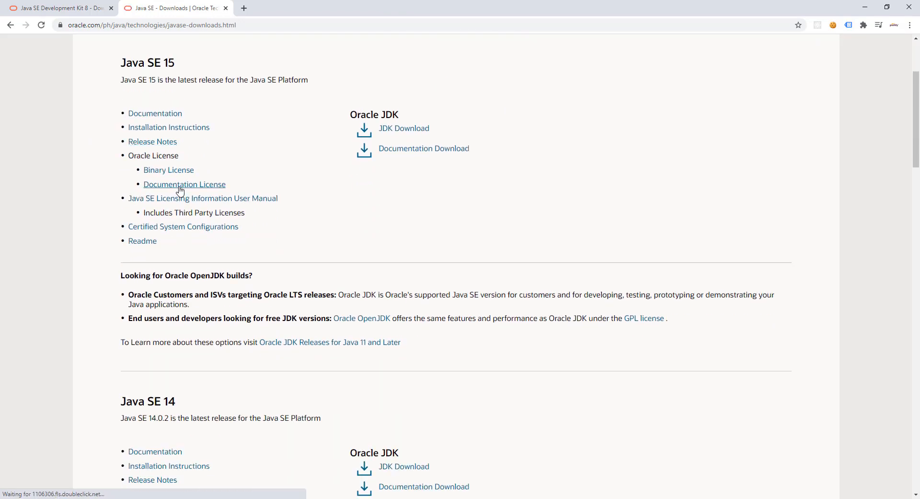
scroll(down, 3)
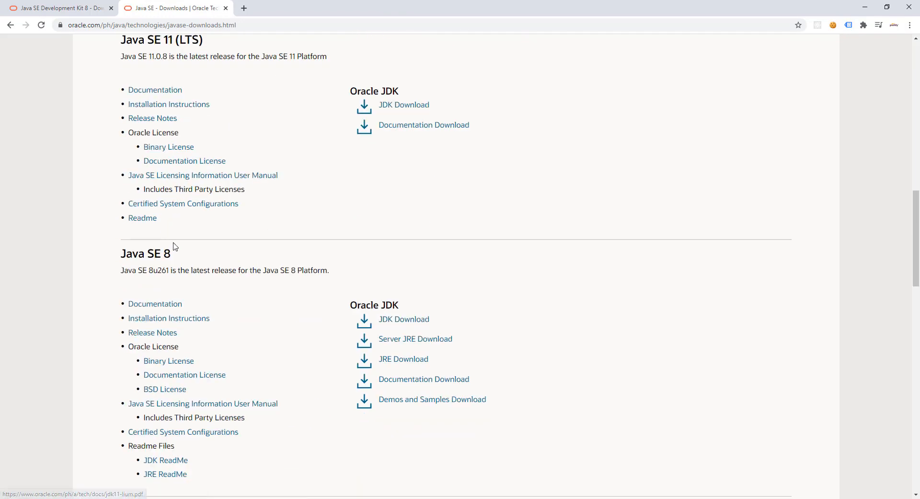
scroll(down, 3)
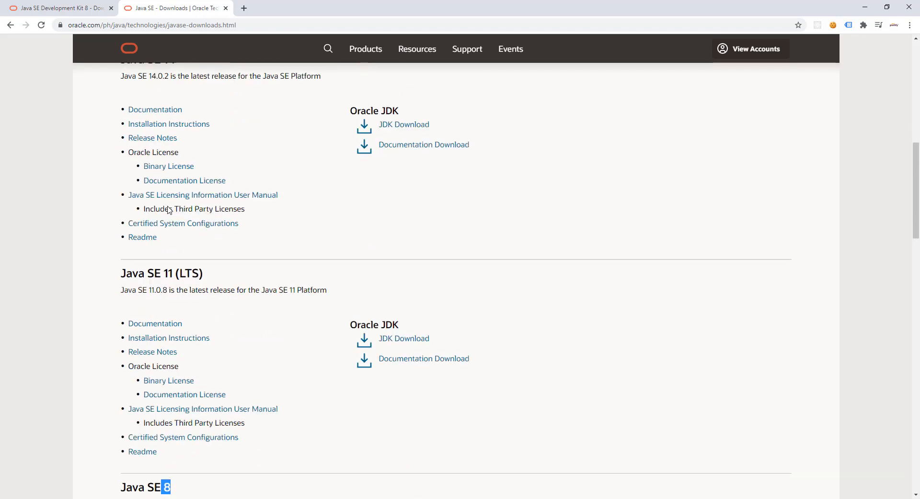
scroll(up, 3)
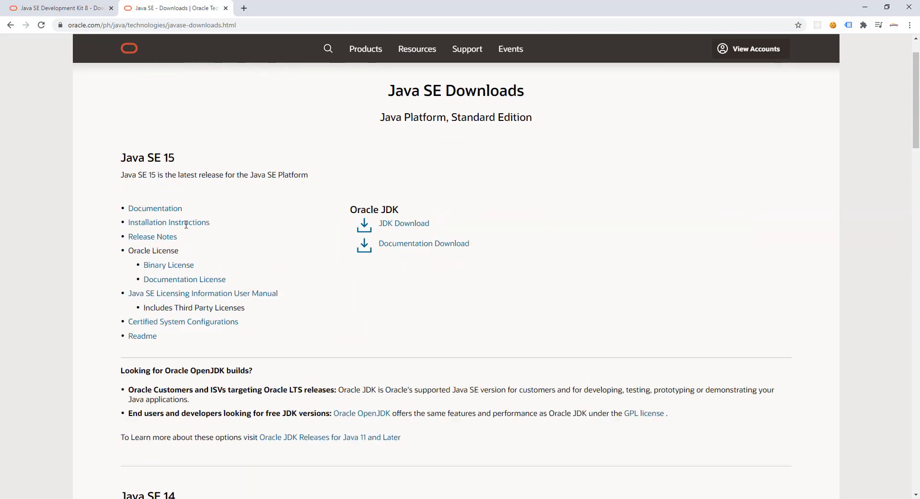
scroll(down, 3)
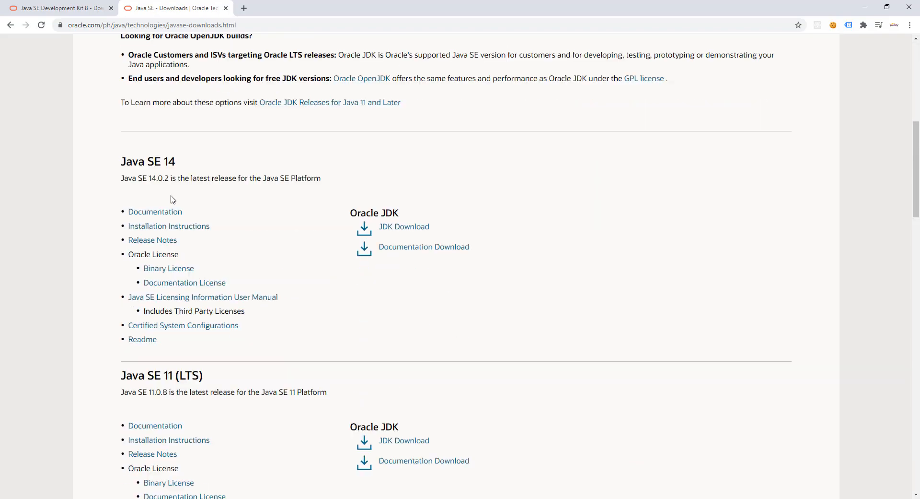
scroll(down, 3)
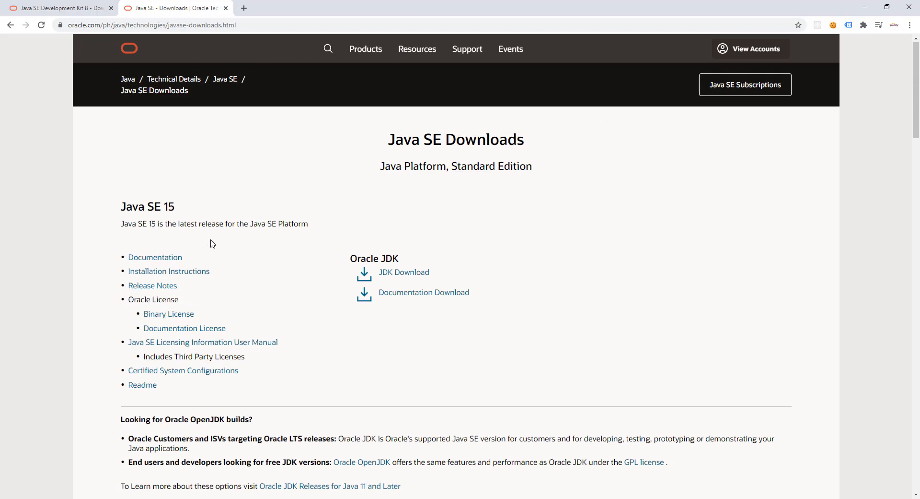
scroll(down, 3)
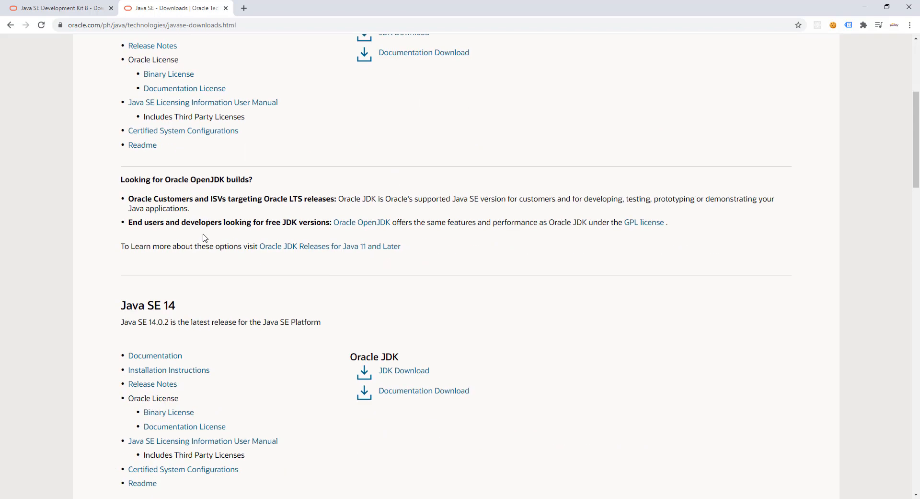
scroll(down, 3)
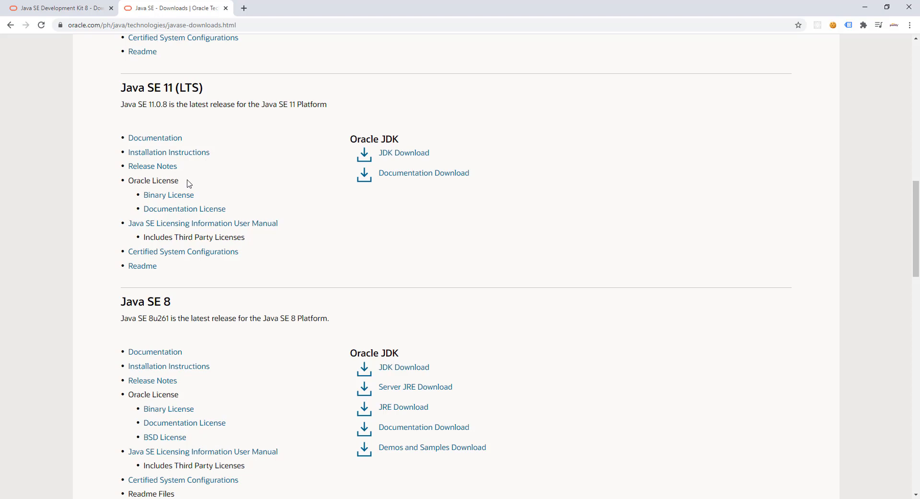
mouse_move(102, 236)
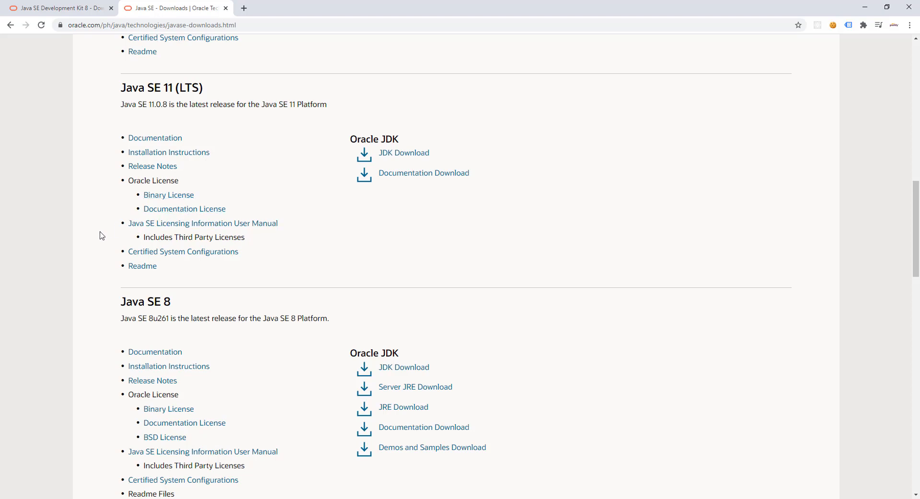
scroll(up, 3)
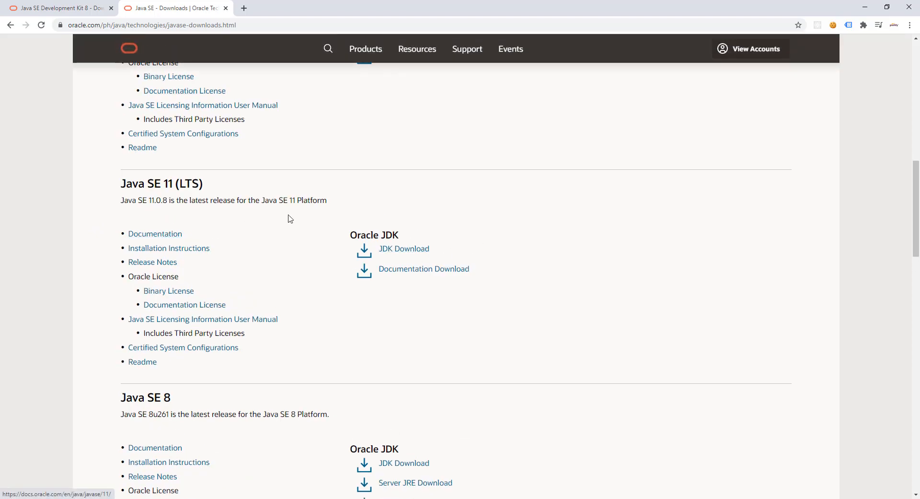
scroll(down, 3)
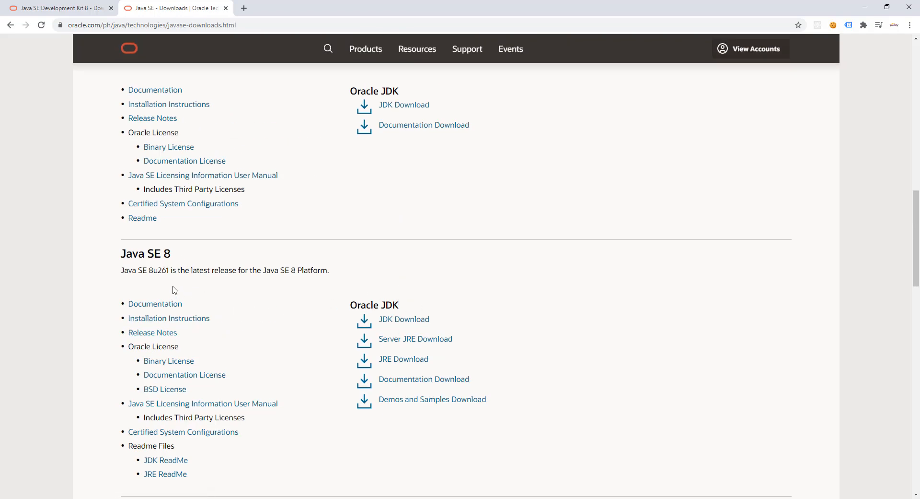
mouse_move(404, 318)
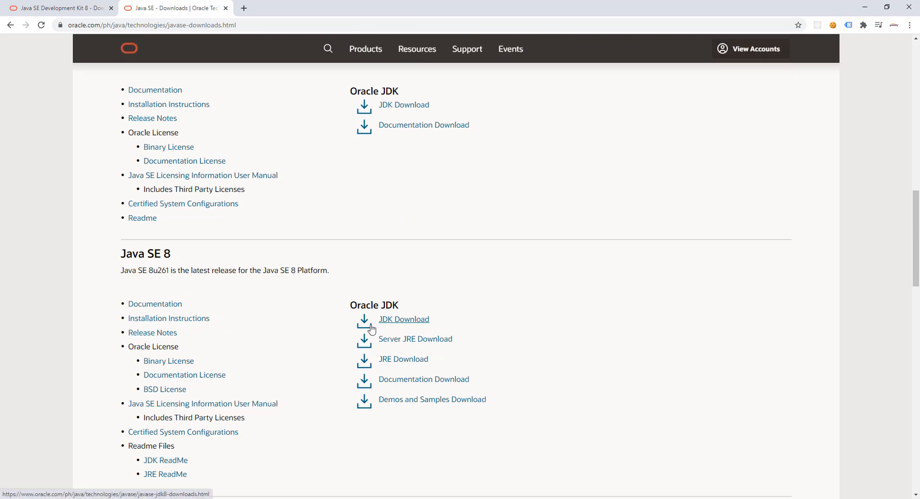
mouse_move(277, 280)
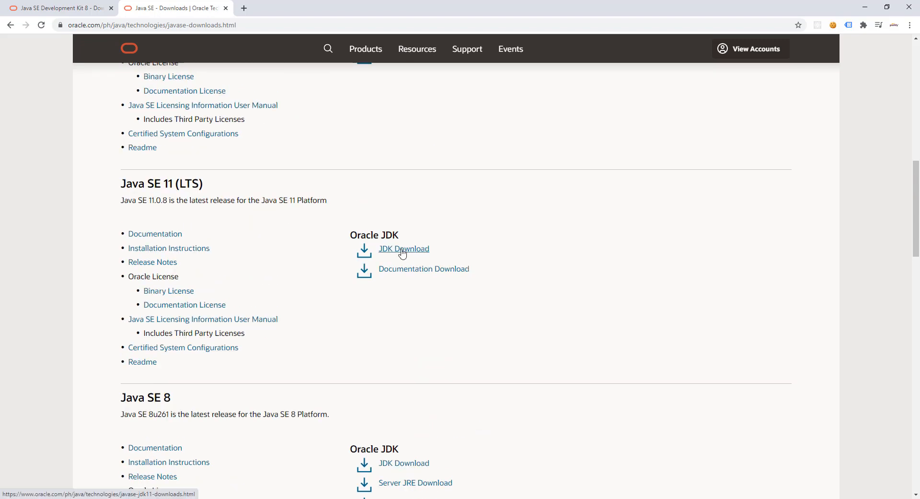
Go to the JDK 11 downloads page and highlight the Windows x64 Installer in the 11.0.8 table.
click(403, 247)
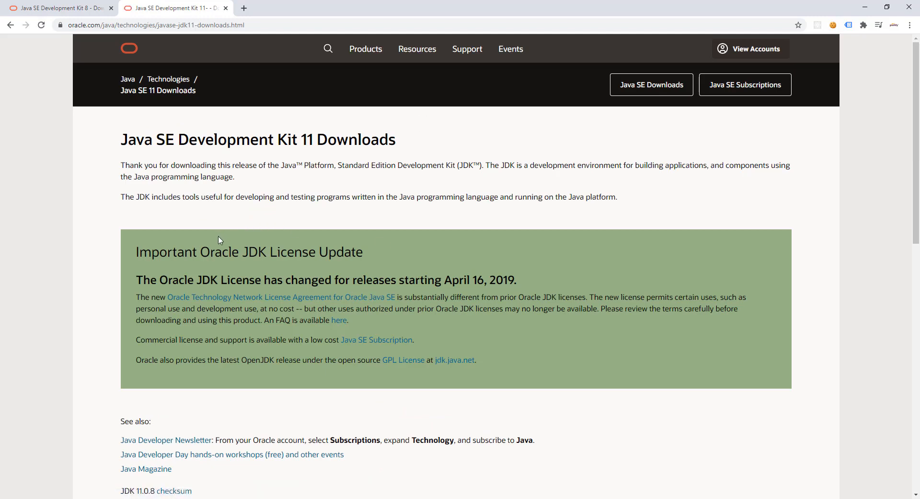
mouse_move(271, 239)
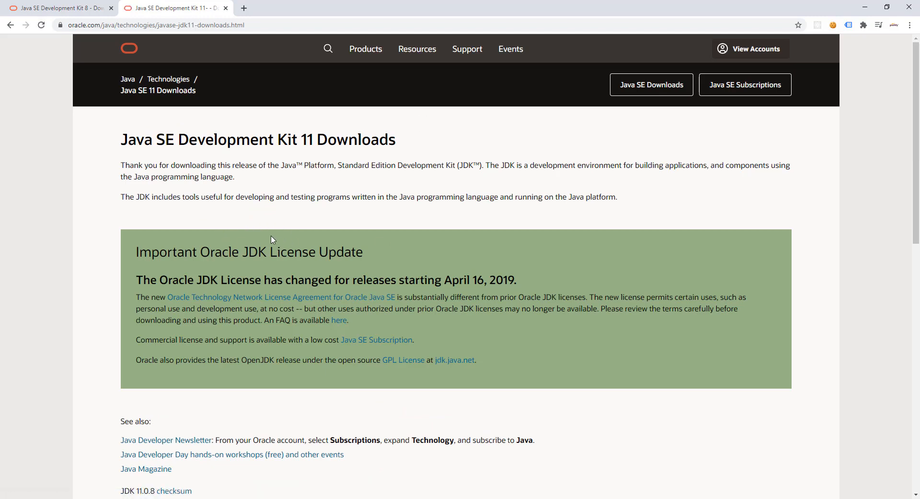
scroll(down, 3)
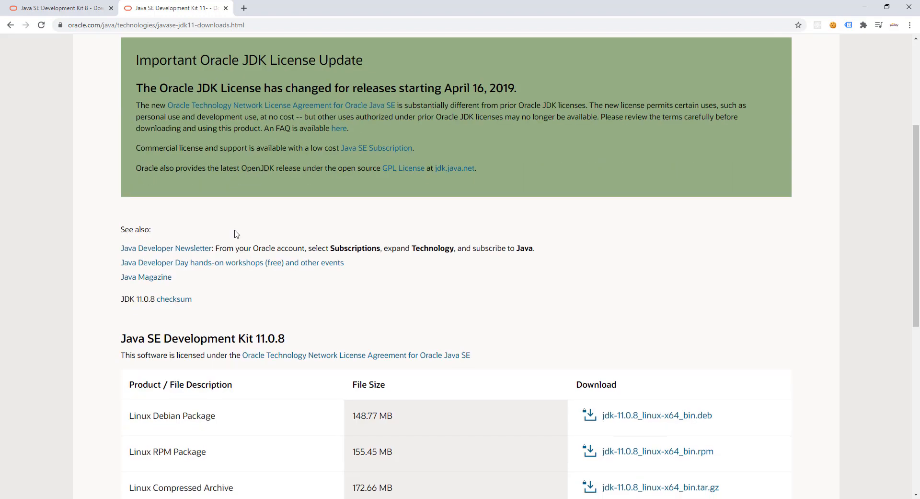
scroll(down, 3)
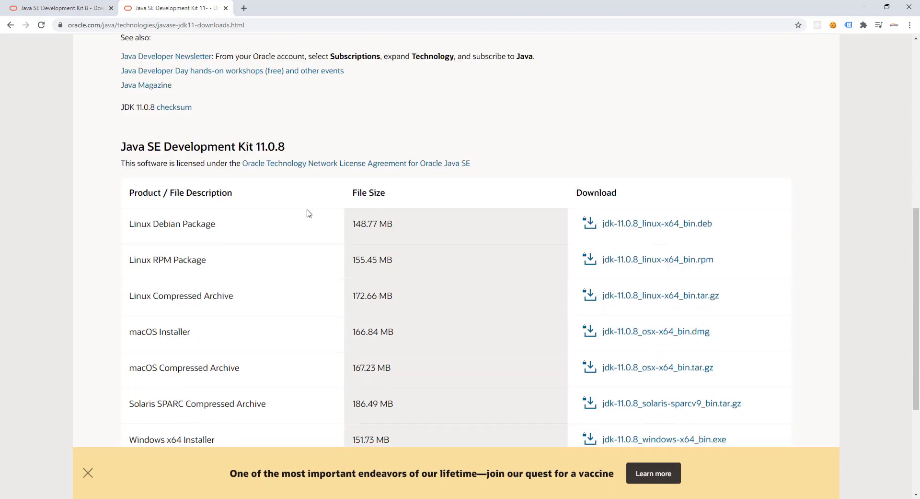
scroll(down, 3)
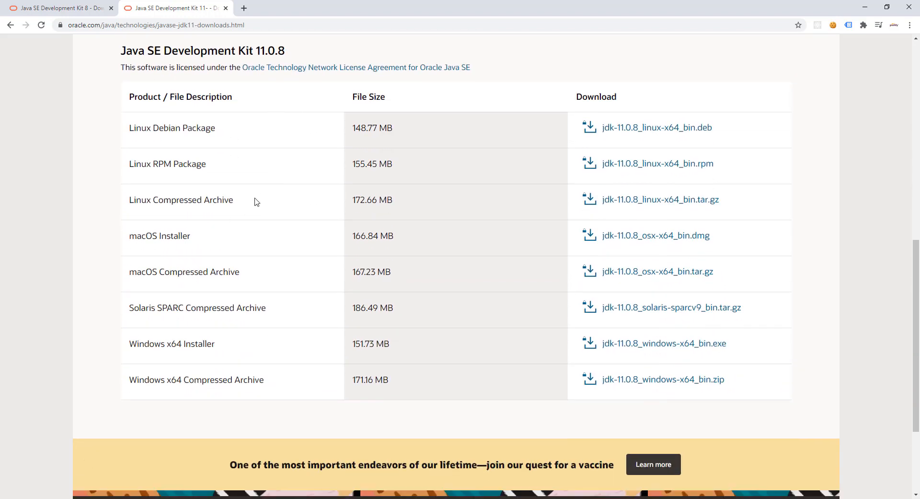
mouse_move(74, 339)
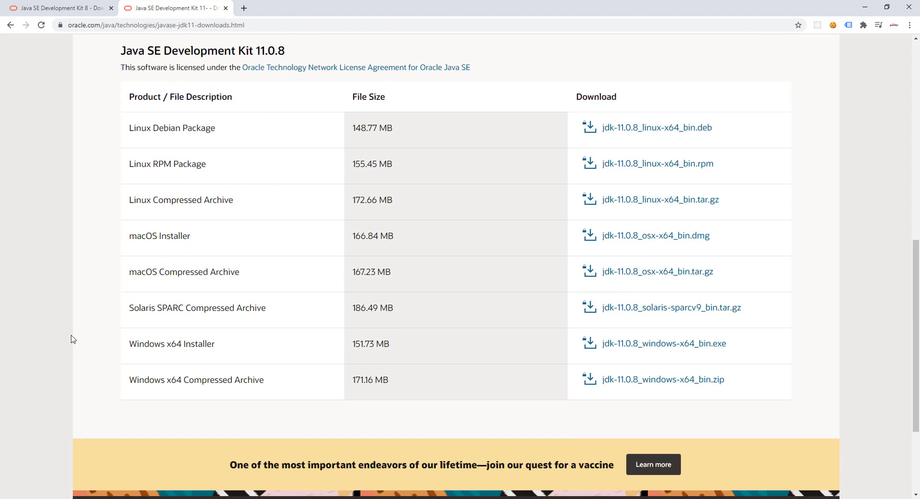
mouse_move(125, 333)
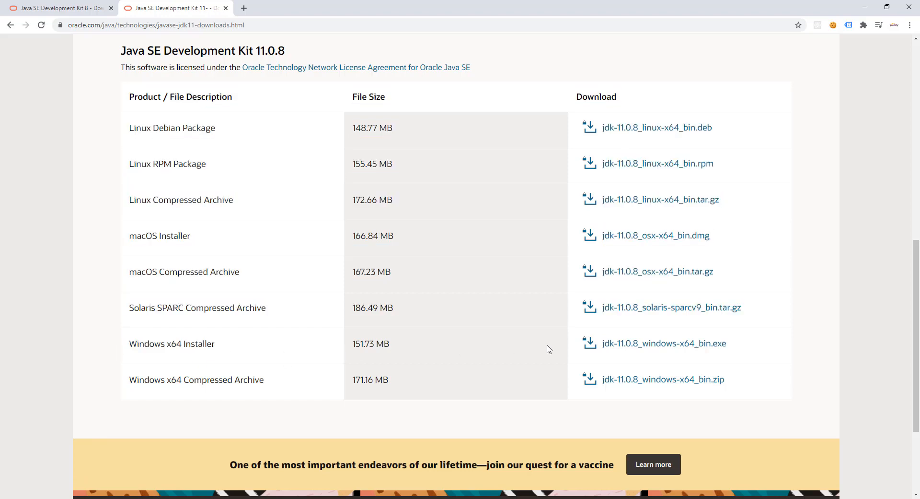
double_click(171, 343)
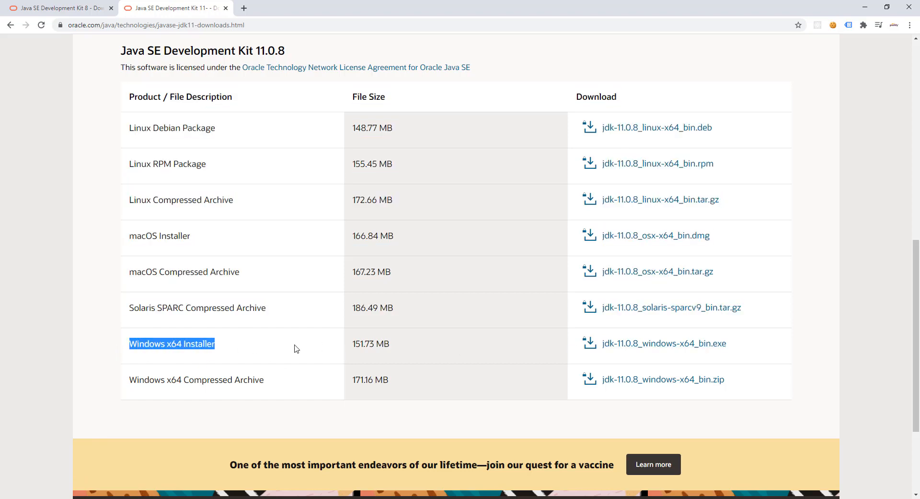
mouse_move(384, 327)
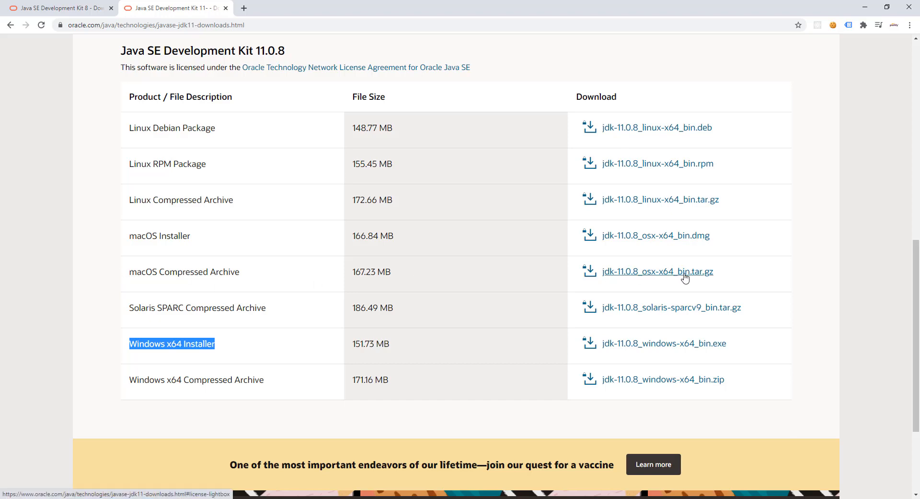
mouse_move(117, 148)
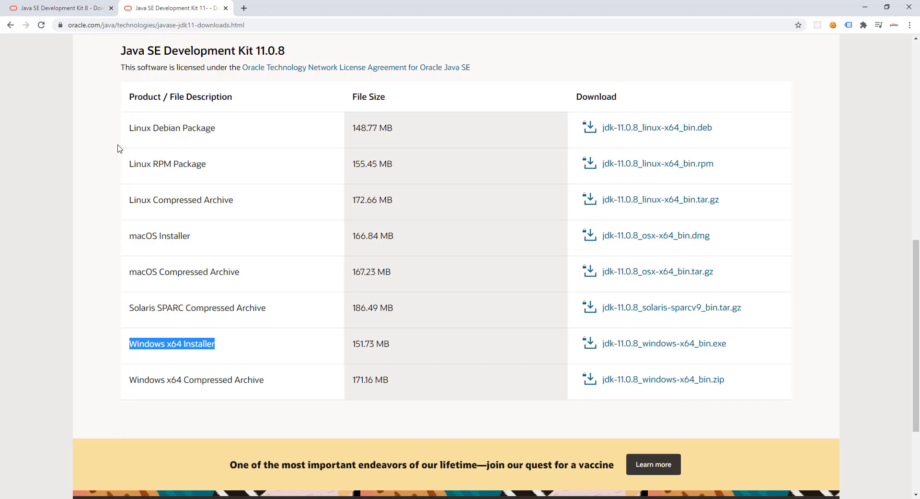
mouse_move(157, 192)
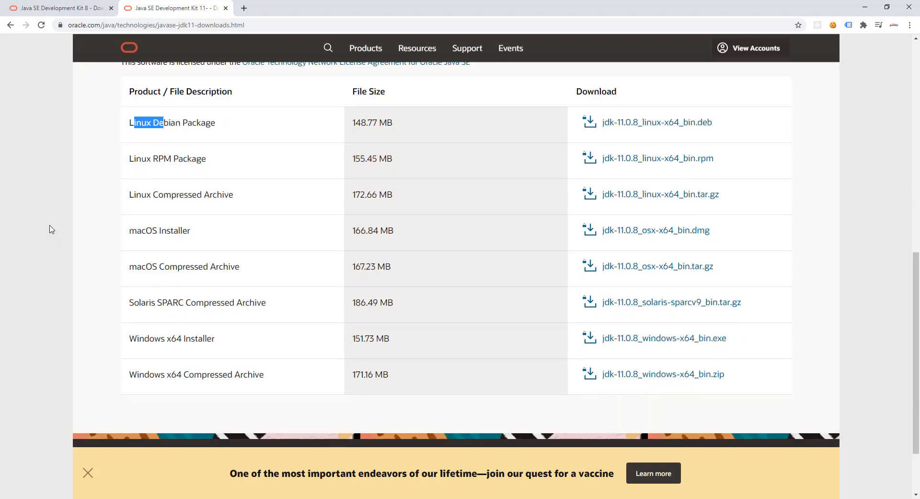
Scroll the JDK 11.0.8 download table to show every platform's installers and archives.
scroll(down, 3)
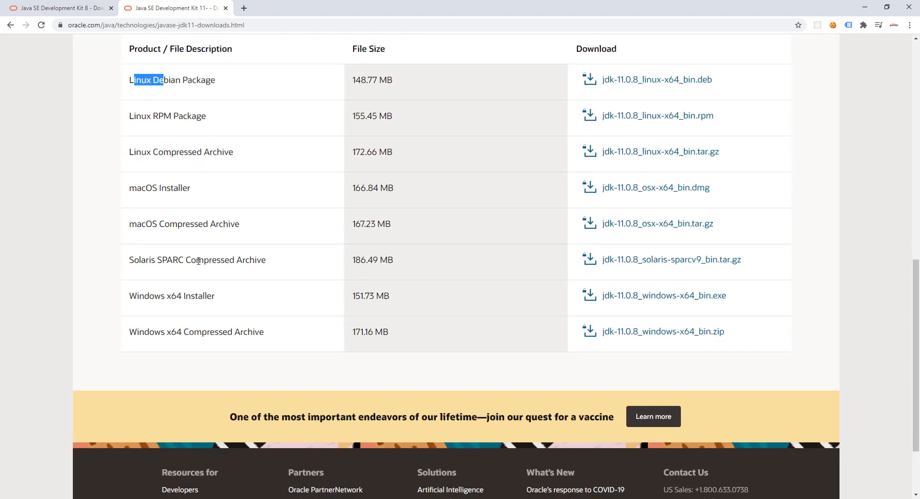
mouse_move(114, 251)
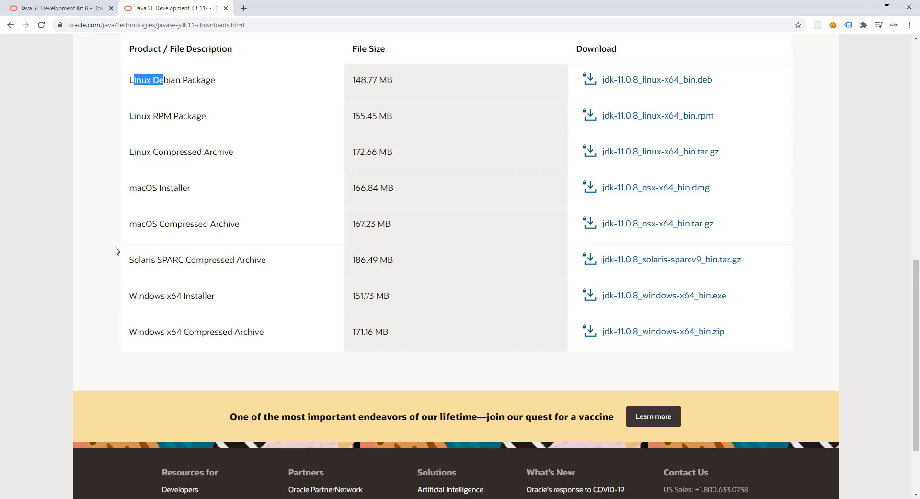
mouse_move(119, 292)
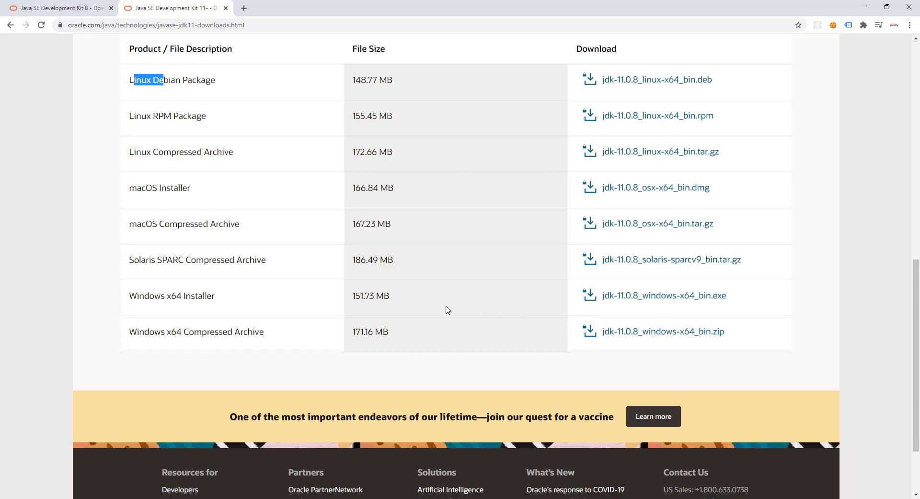
mouse_move(492, 310)
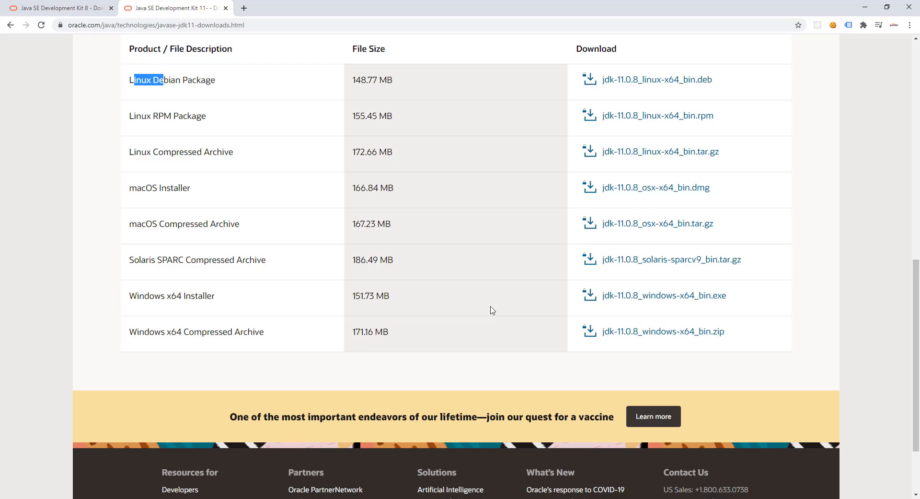
mouse_move(656, 305)
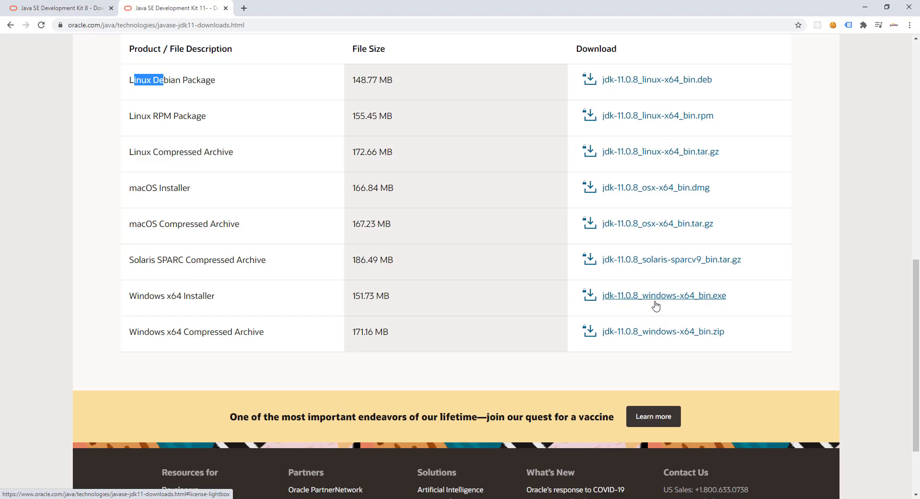
mouse_move(434, 264)
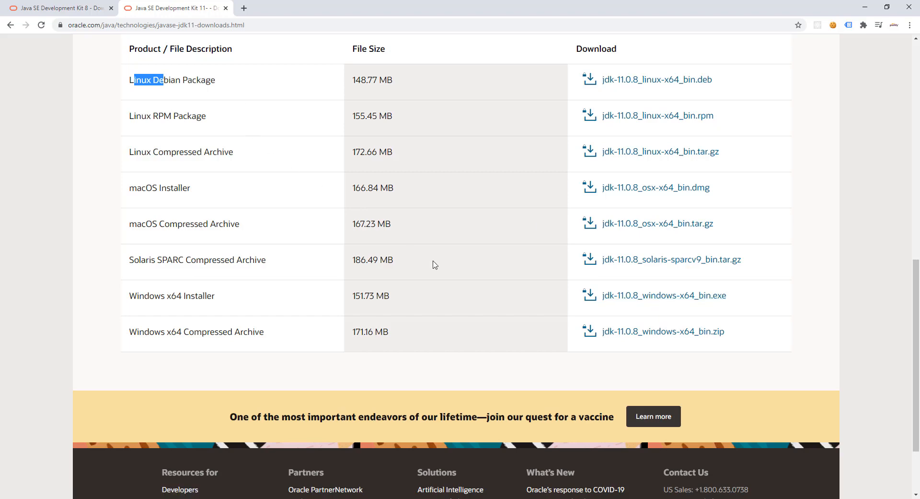
mouse_move(476, 301)
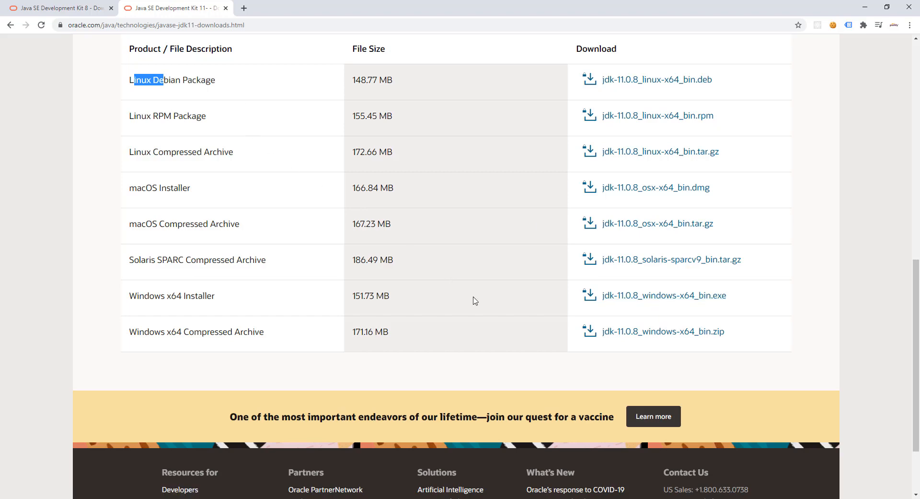
mouse_move(409, 280)
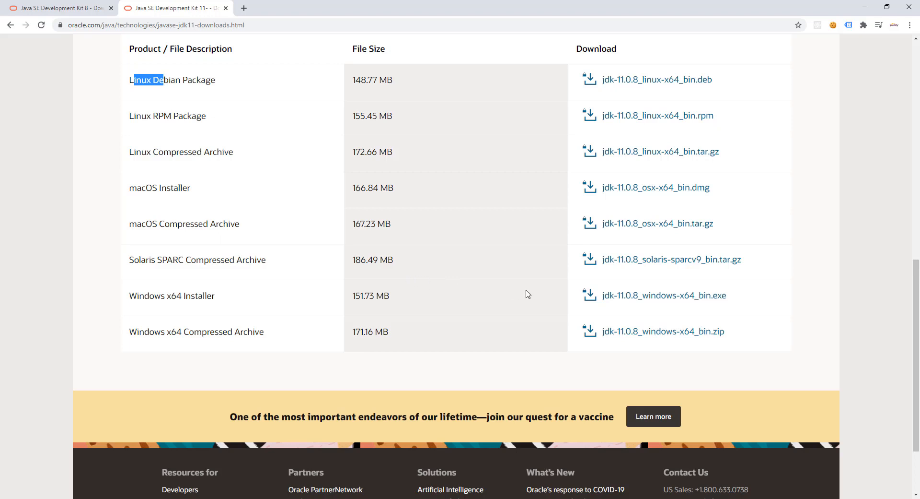
mouse_move(674, 337)
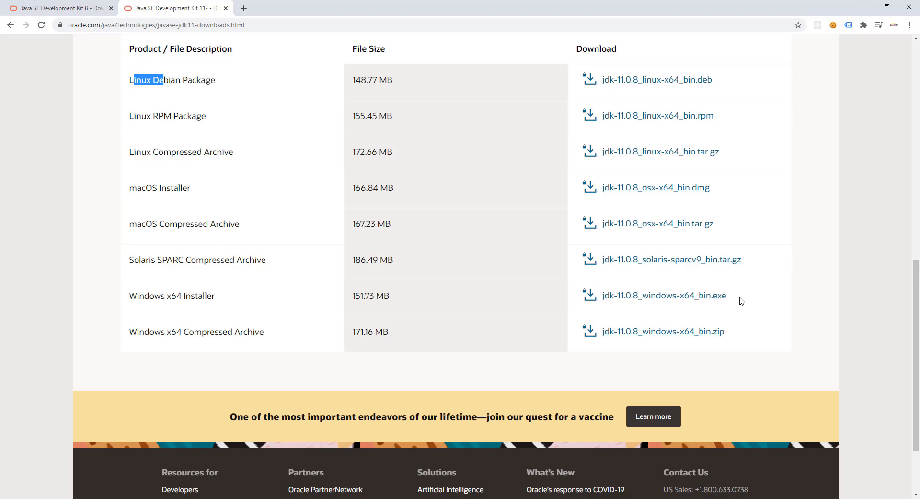
mouse_move(469, 279)
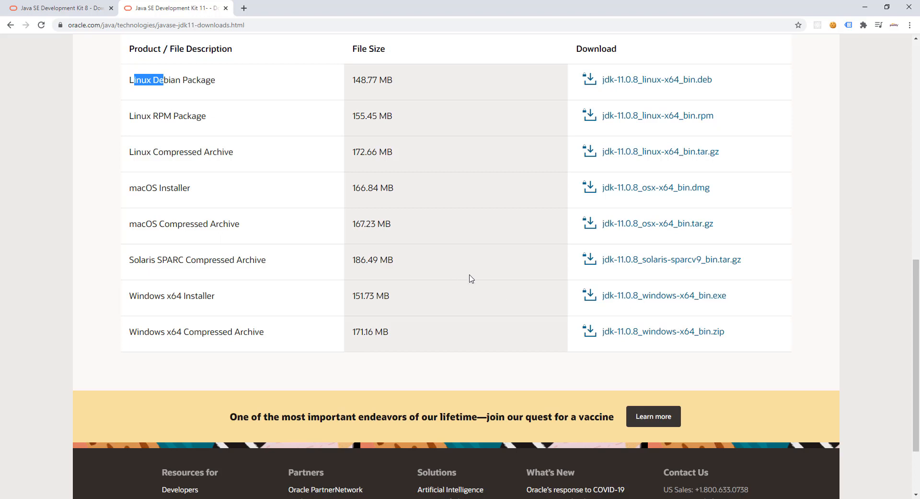
mouse_move(664, 295)
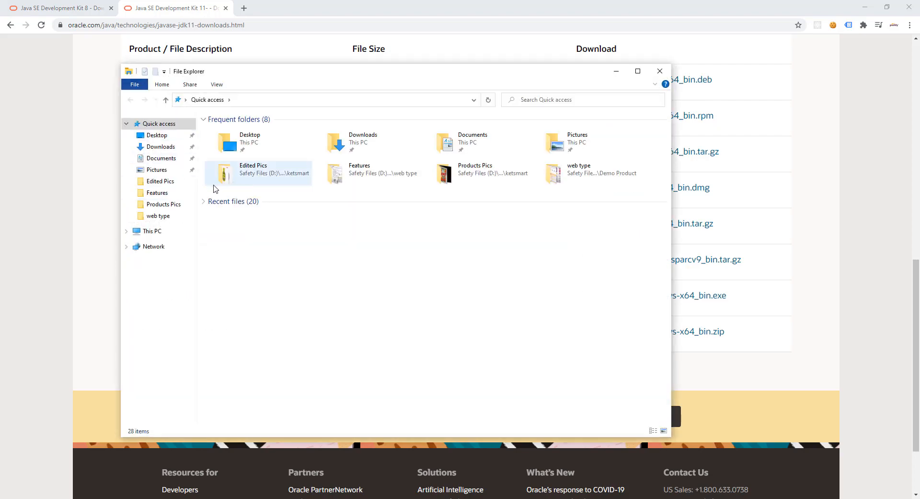
Look inside Program Files (x86)\Java, then return to Local Disk (C:).
click(153, 230)
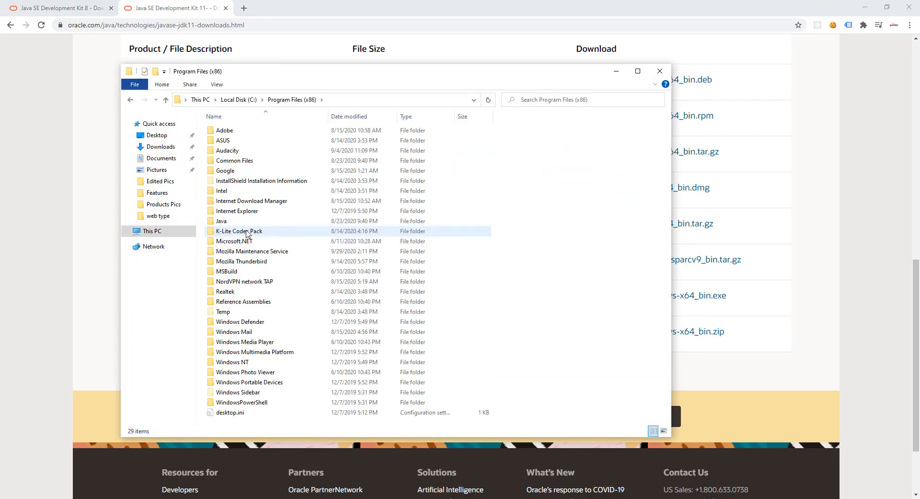
double_click(221, 220)
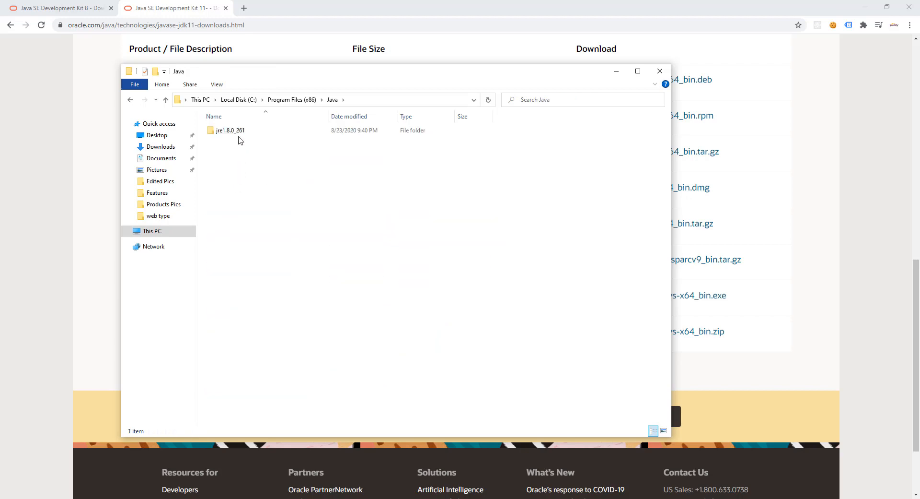
mouse_move(216, 143)
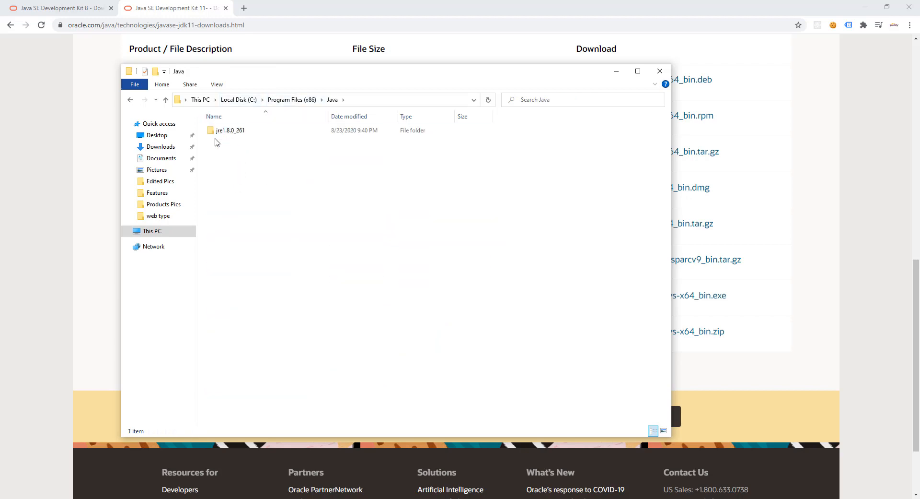
click(230, 129)
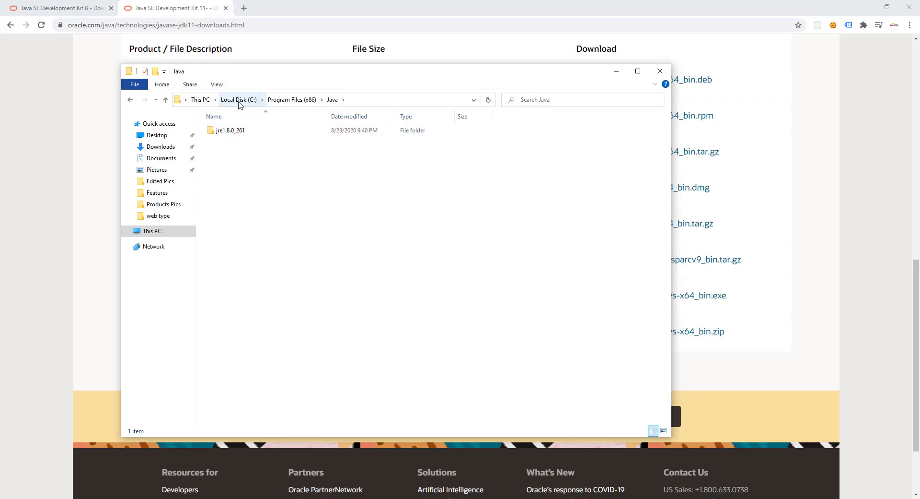
click(239, 100)
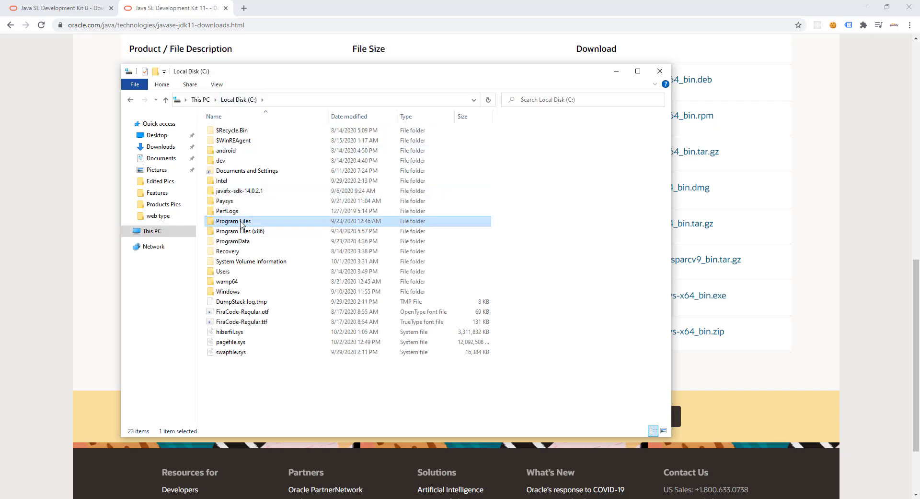
Browse to C:\Program Files\Java and mark the jdk1.8.0_261 folder among the installed JDKs.
double_click(233, 220)
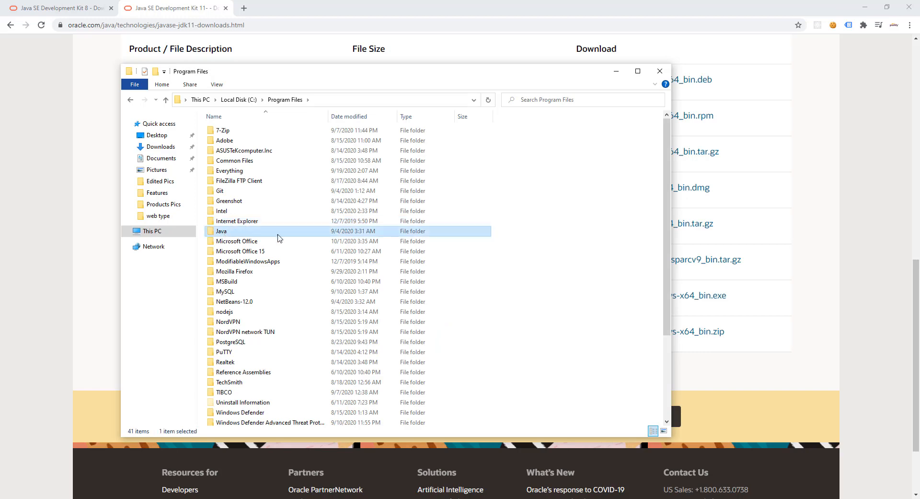
mouse_move(297, 239)
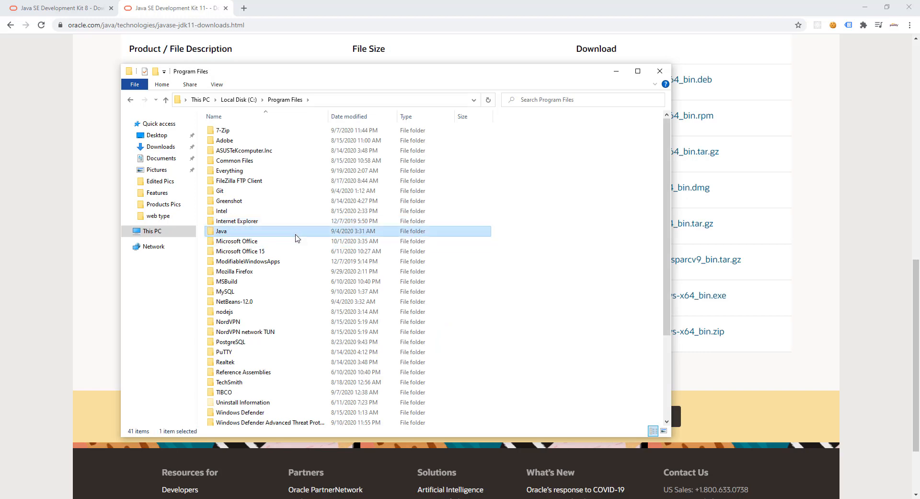
double_click(222, 231)
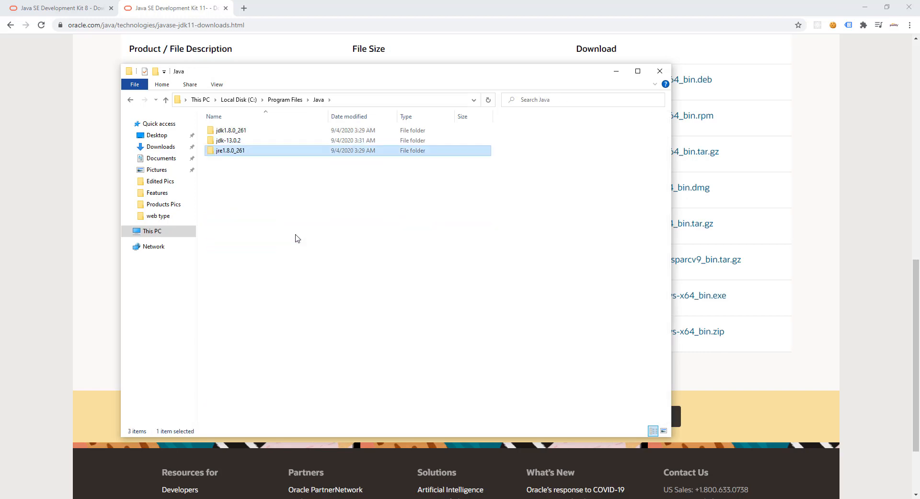
click(231, 129)
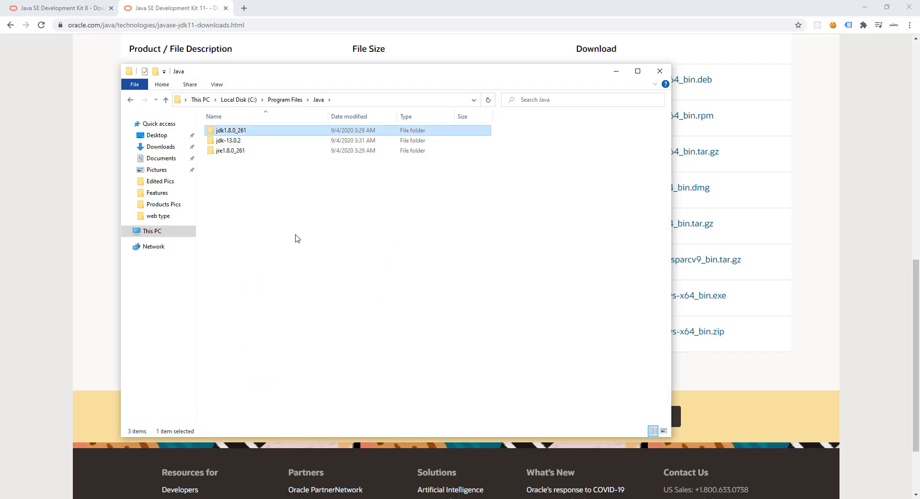
click(228, 140)
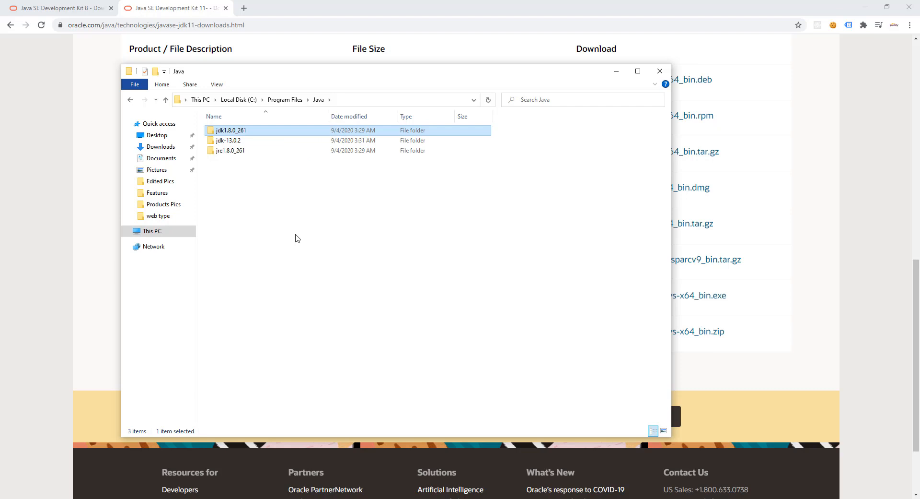
click(228, 140)
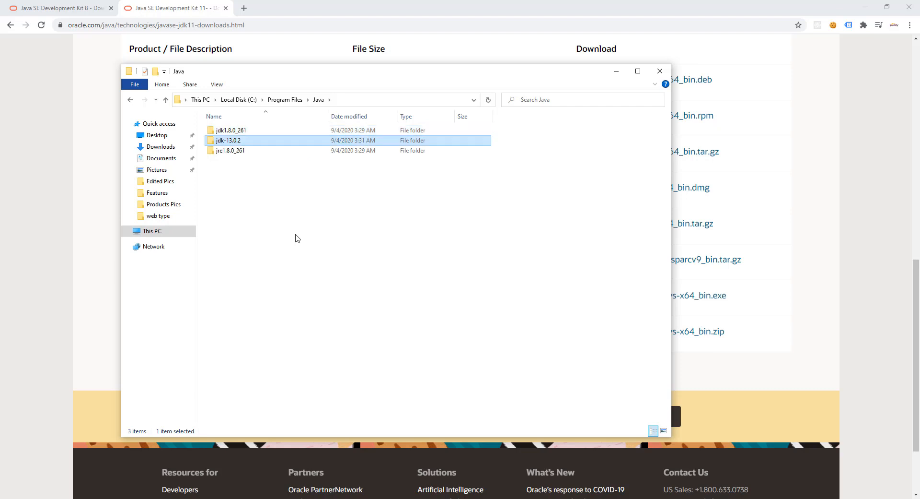
click(231, 129)
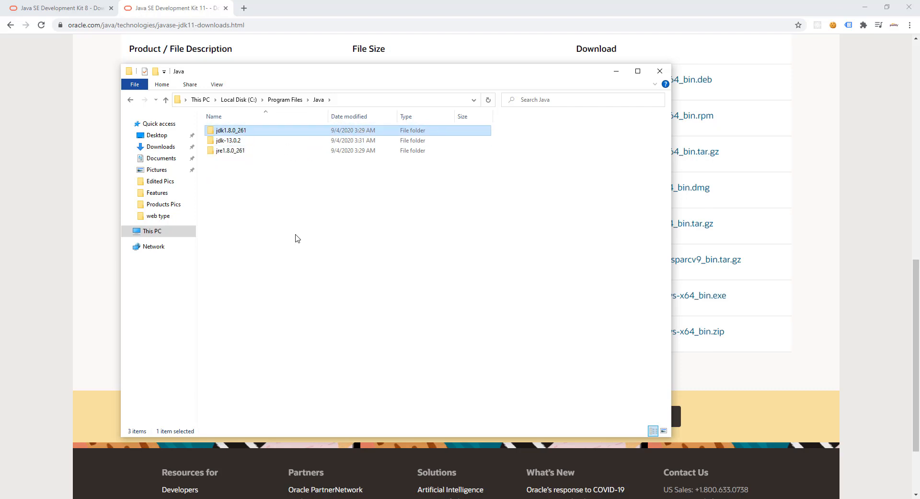
mouse_move(231, 129)
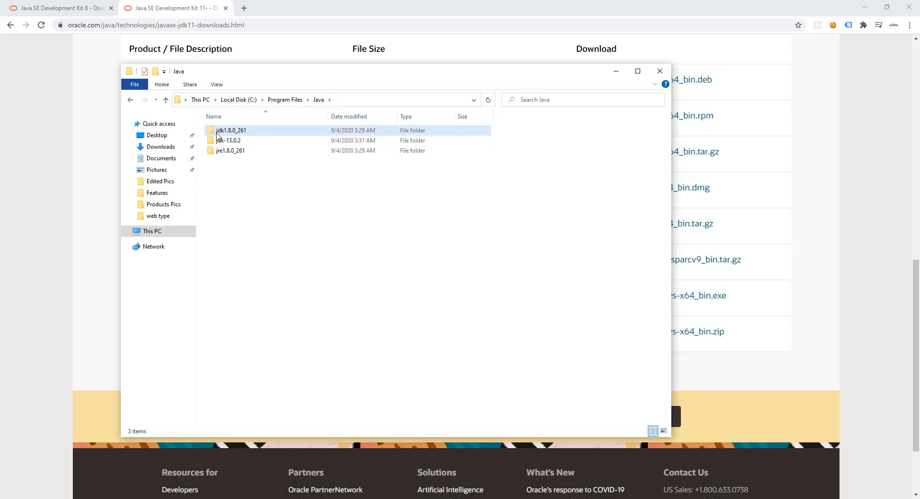
Go into jdk1.8.0_261\bin and copy its full folder path from the address bar.
double_click(231, 129)
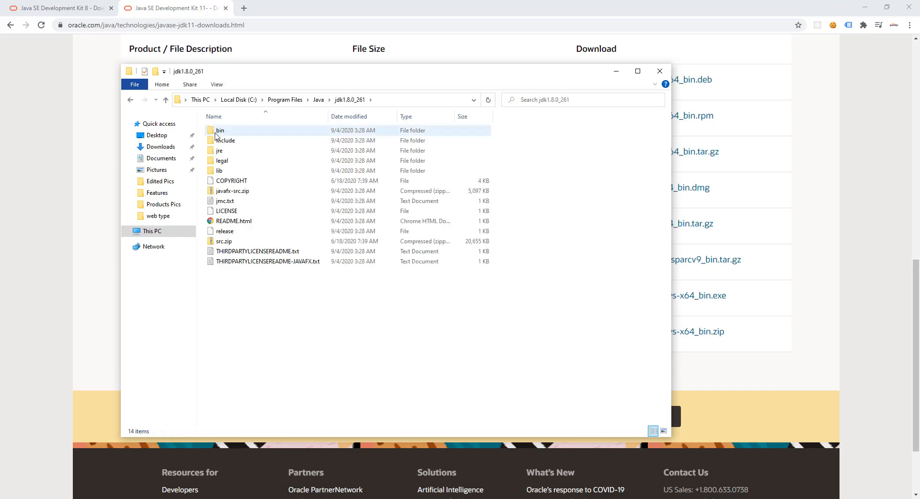
mouse_move(221, 130)
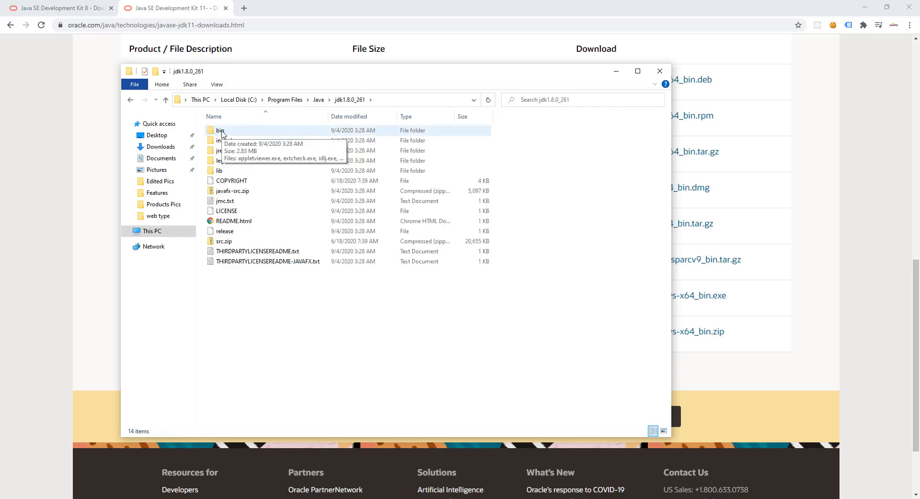
double_click(220, 129)
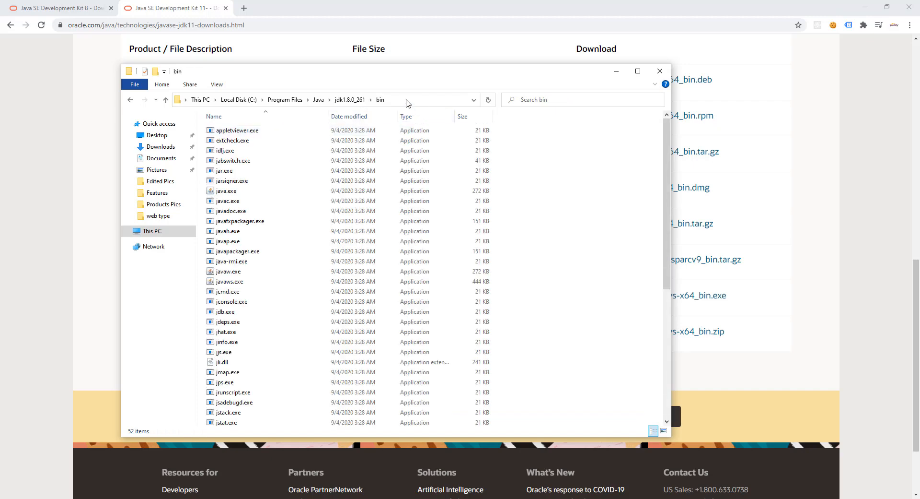
click(398, 100)
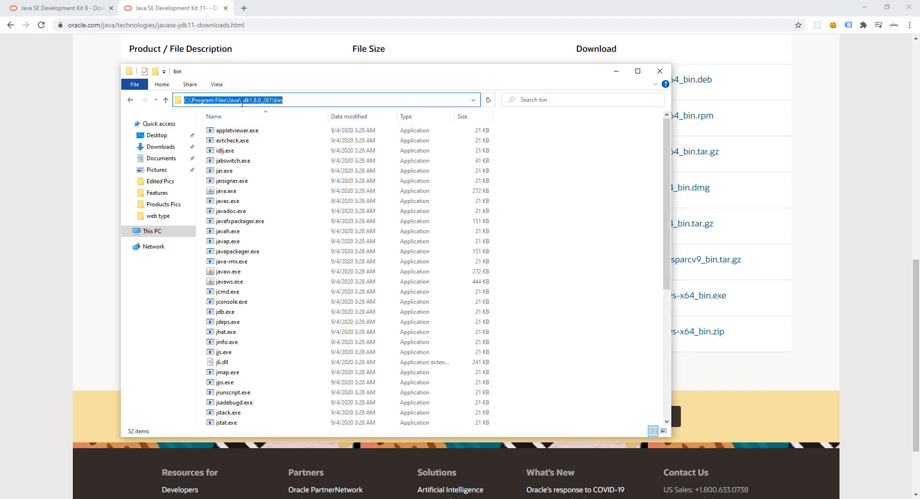
right_click(246, 100)
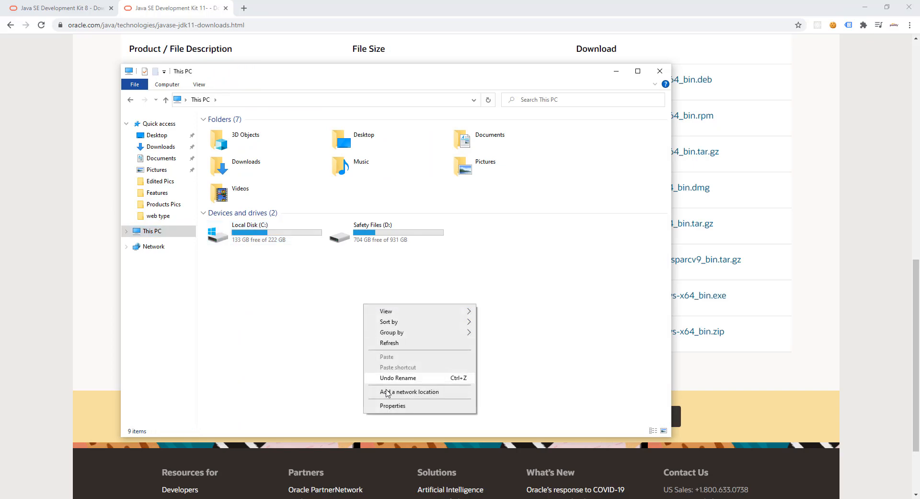
From the System page, reach Advanced system settings and the Environment Variables dialog.
click(397, 401)
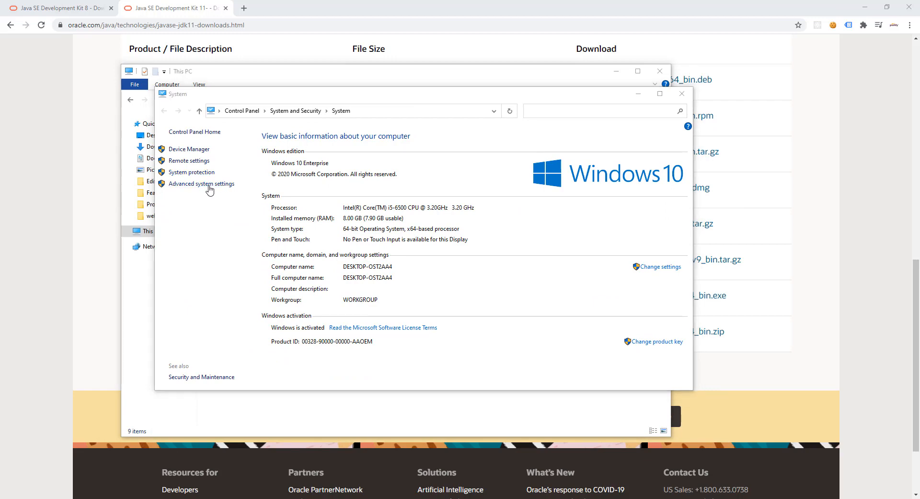
click(201, 183)
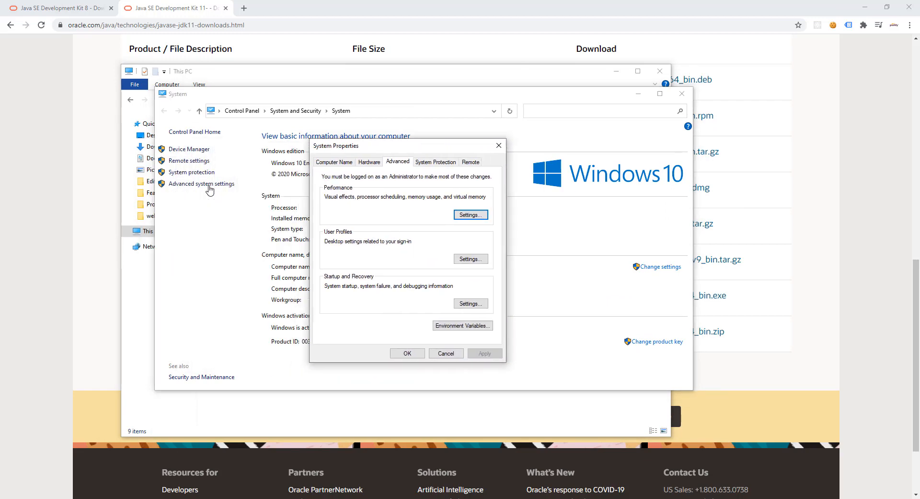
drag(408, 145, 347, 120)
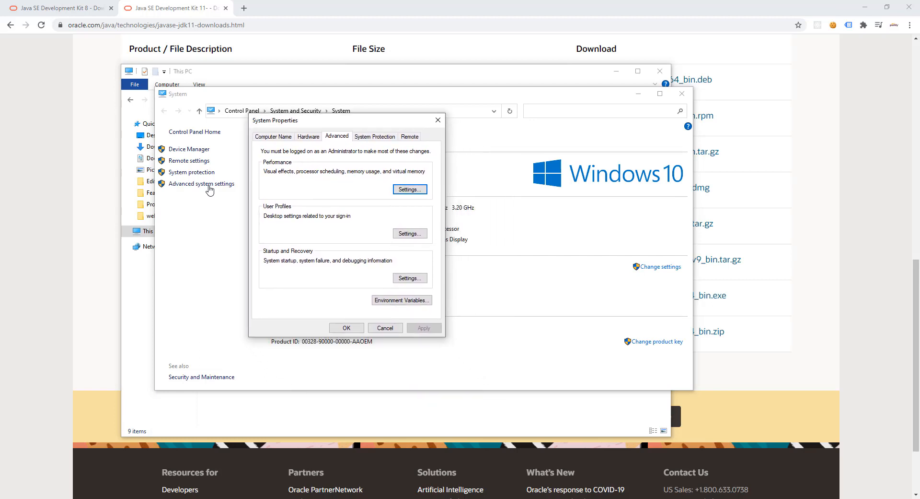
drag(346, 120, 354, 169)
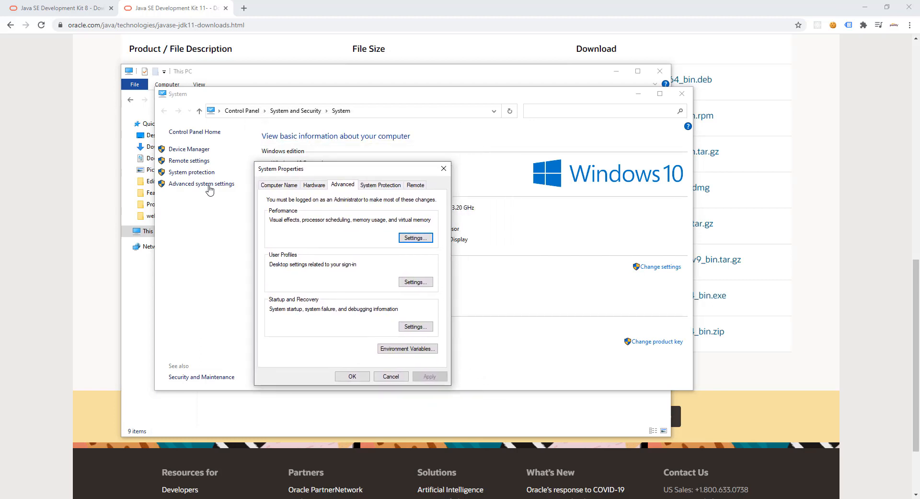
click(406, 348)
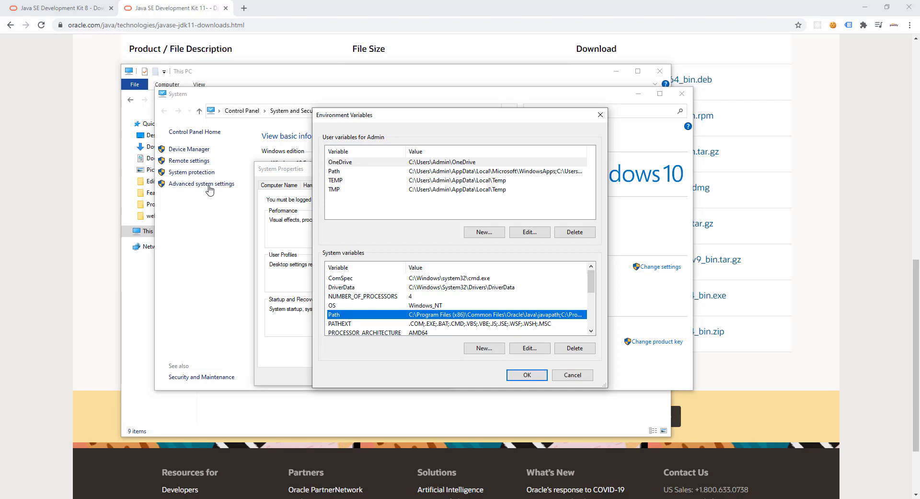
Edit the user Path variable to show its folder list with the jdk1.8.0_261\bin entry.
click(529, 348)
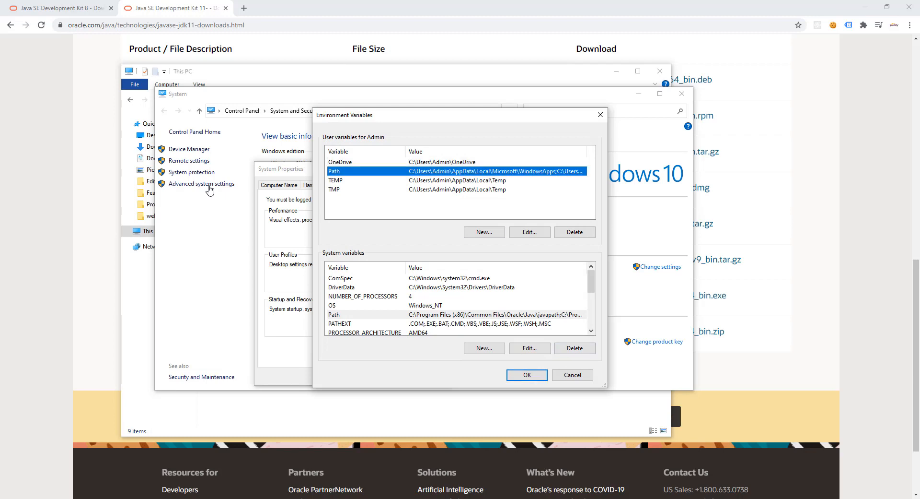
click(527, 231)
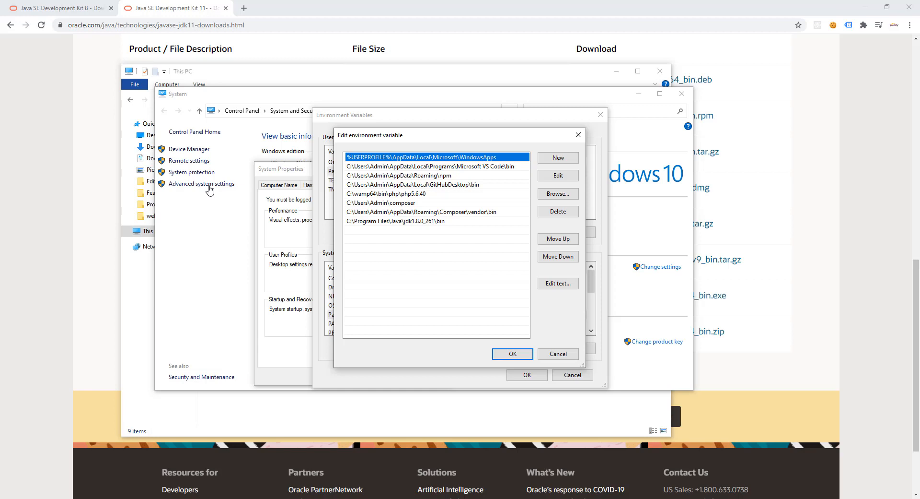
click(557, 157)
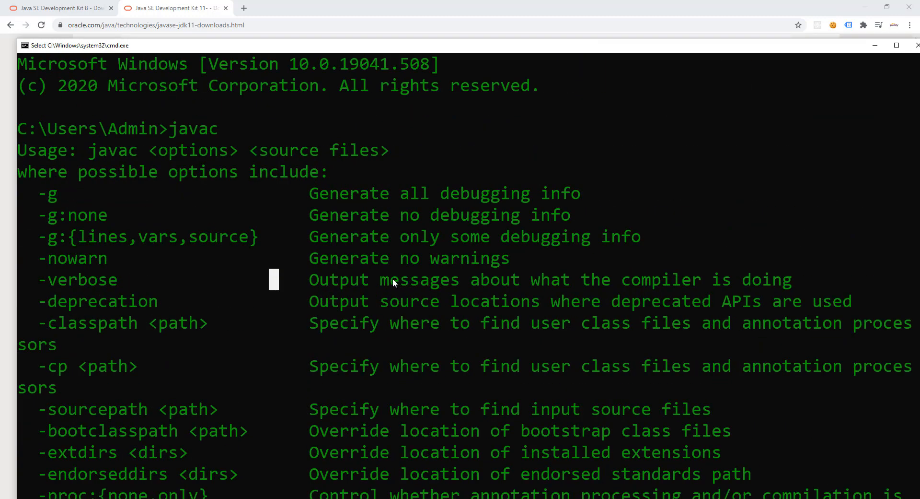
mouse_move(172, 129)
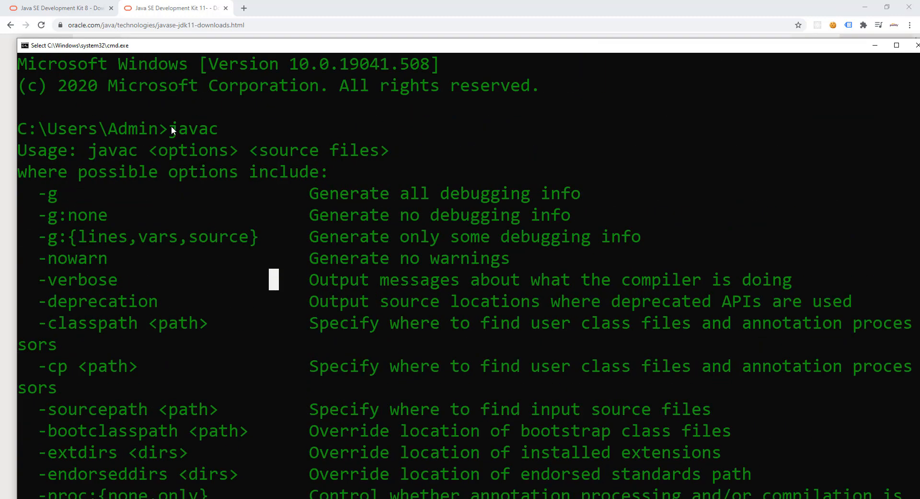
Run javac in cmd and scroll through its usage listing to the last option.
double_click(192, 128)
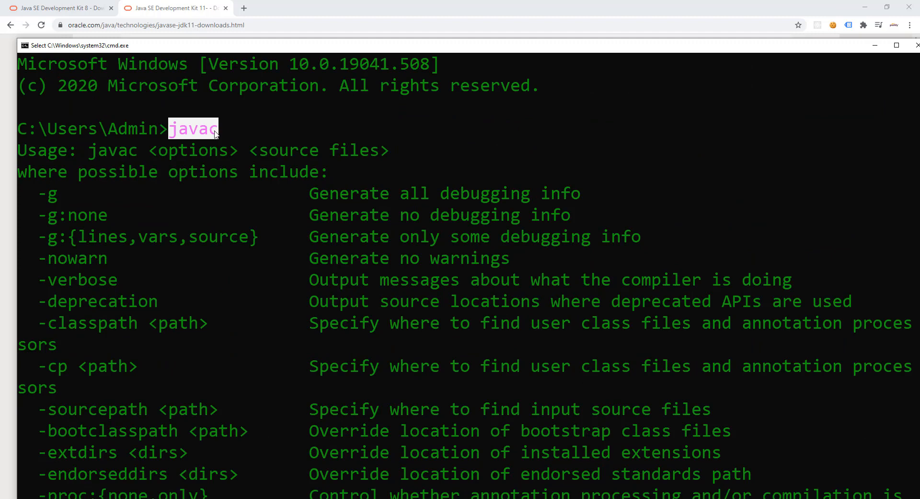
mouse_move(200, 149)
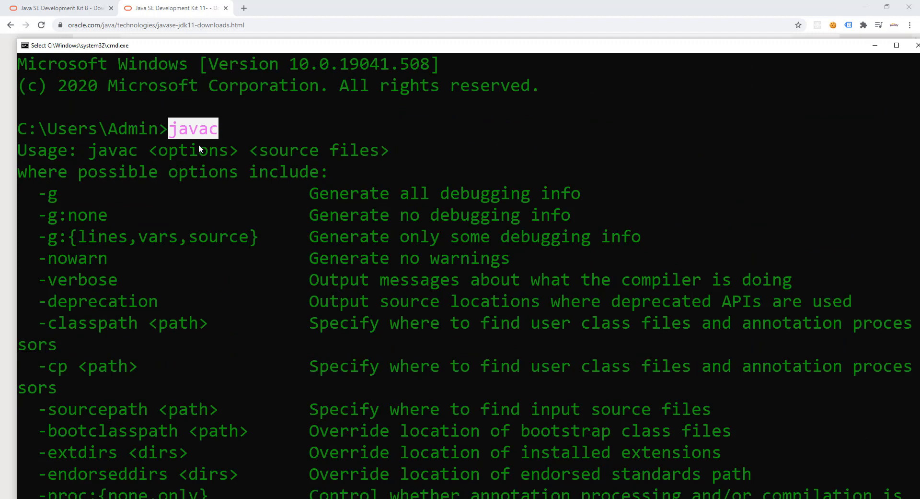
mouse_move(228, 320)
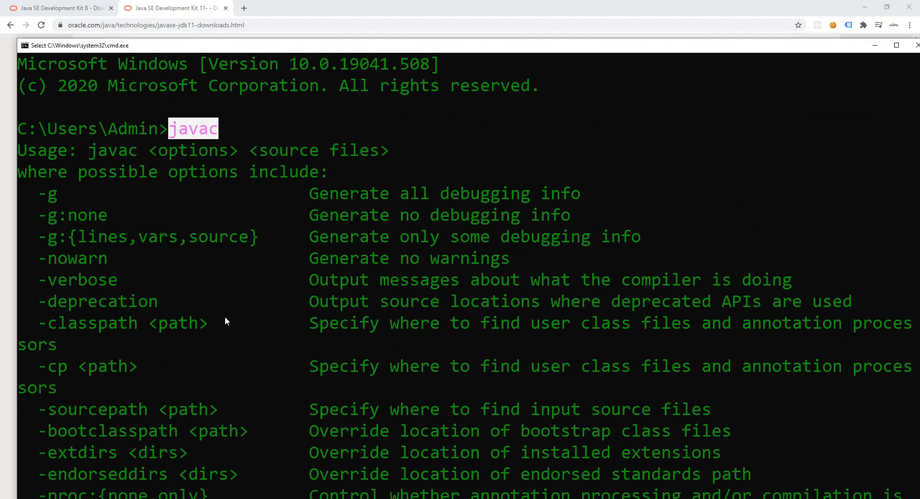
mouse_move(188, 233)
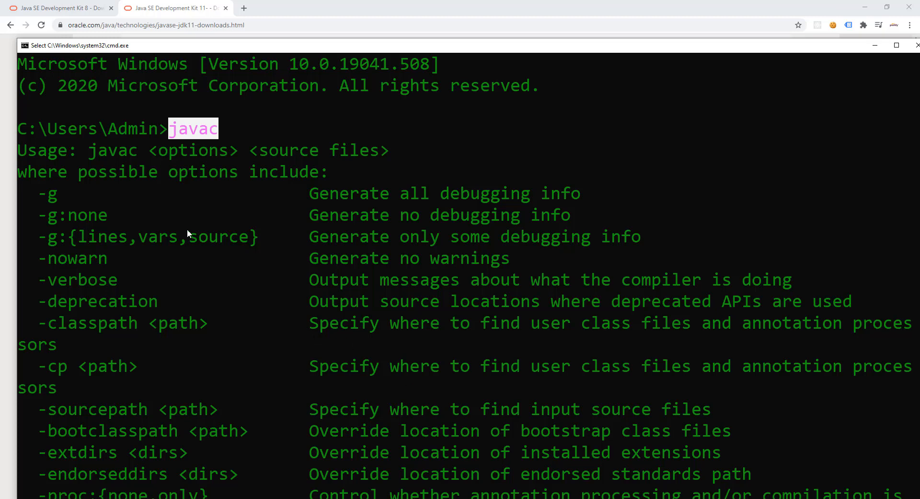
mouse_move(264, 268)
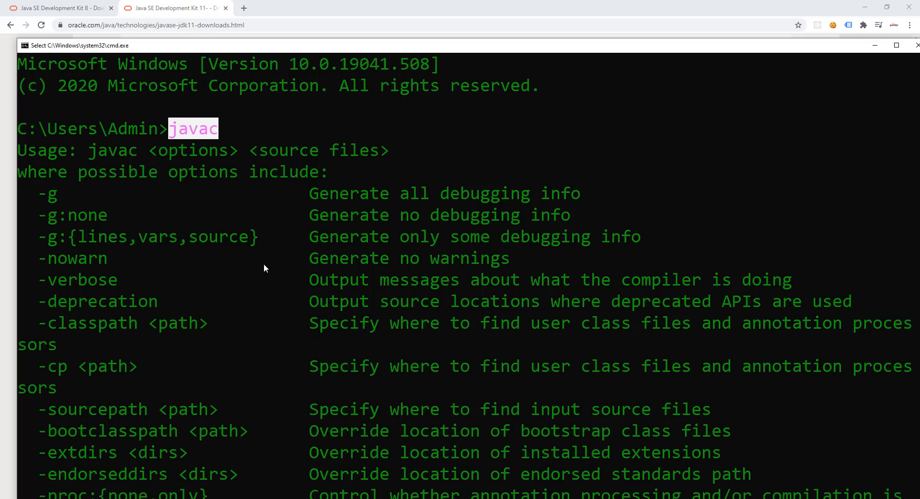
scroll(down, 3)
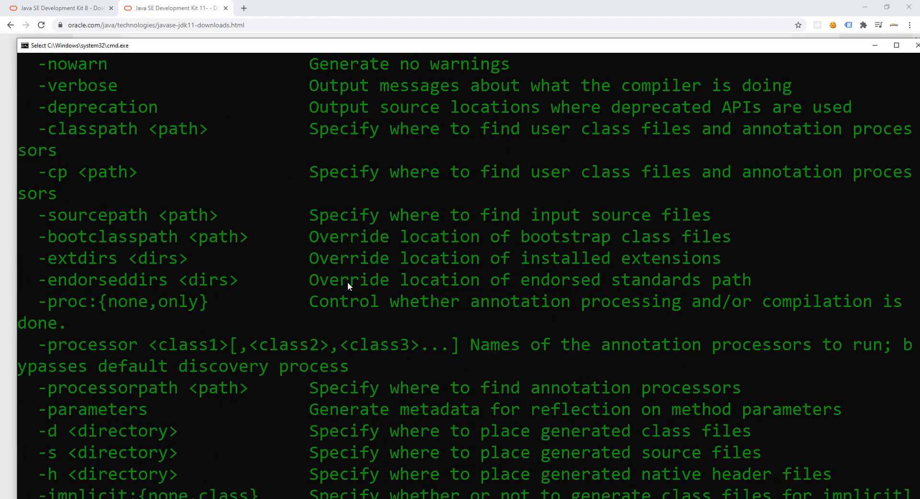
scroll(down, 3)
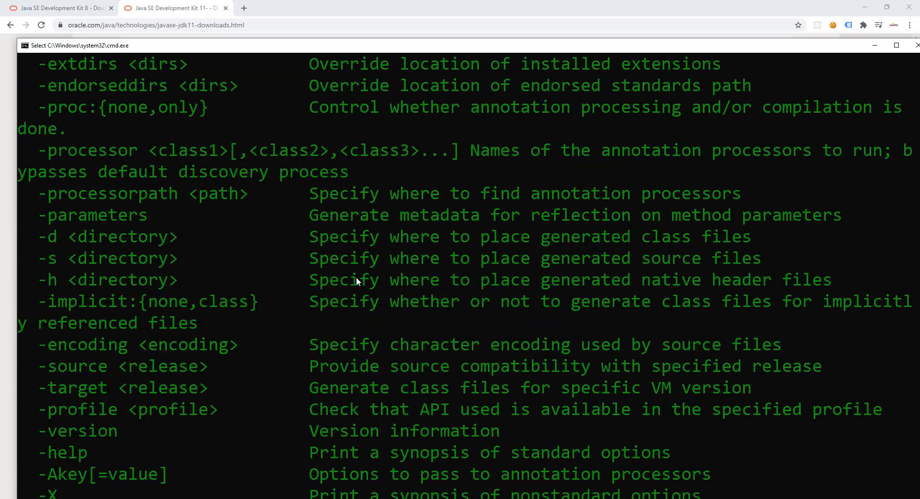
text(javac)
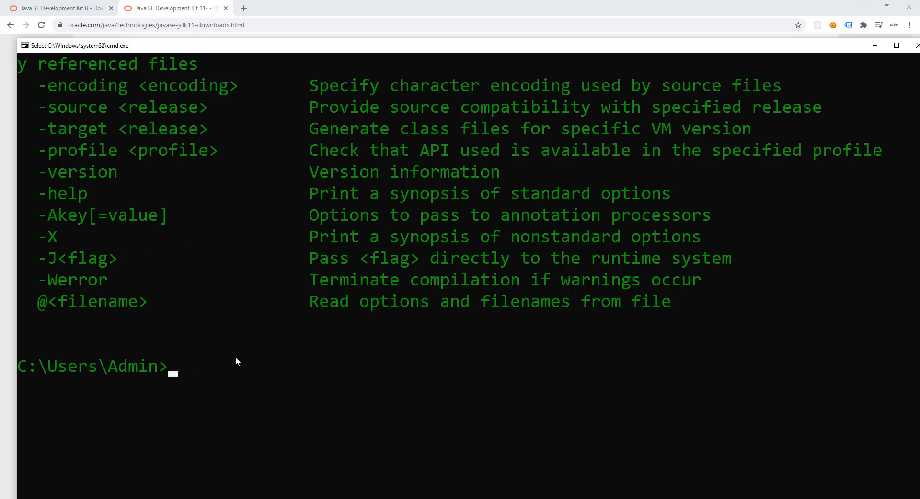
mouse_move(245, 363)
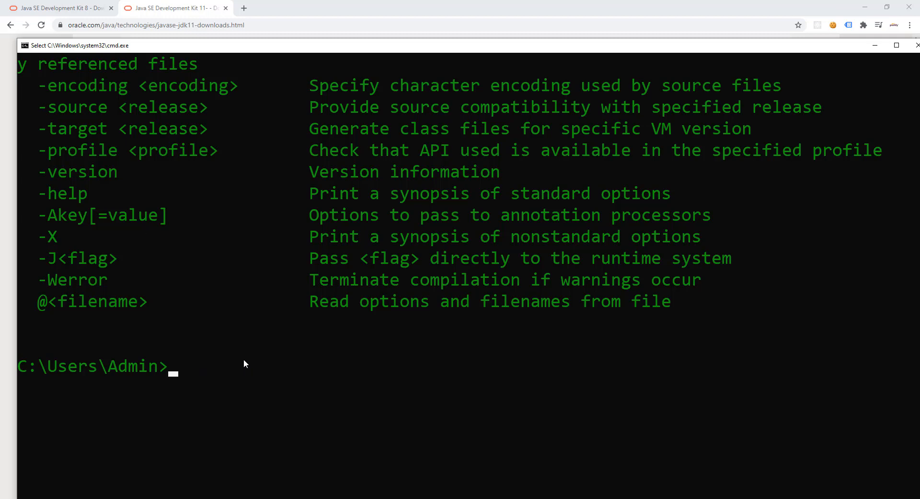
mouse_move(236, 364)
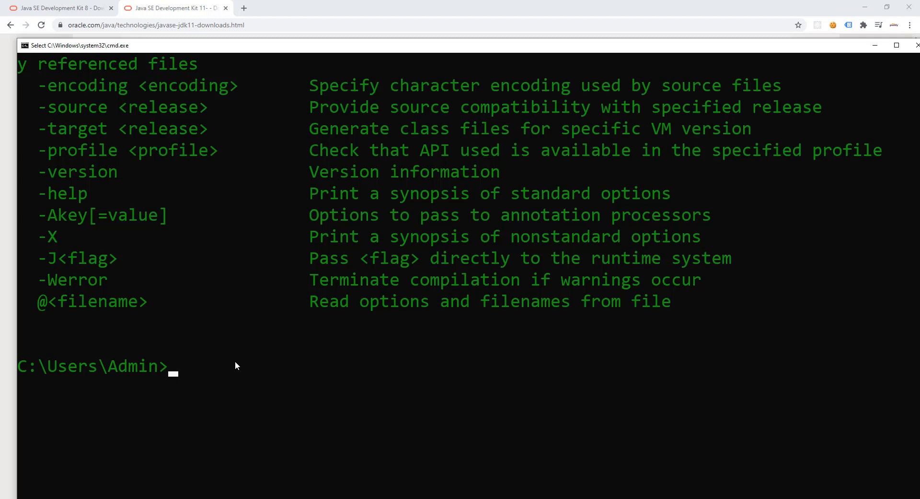